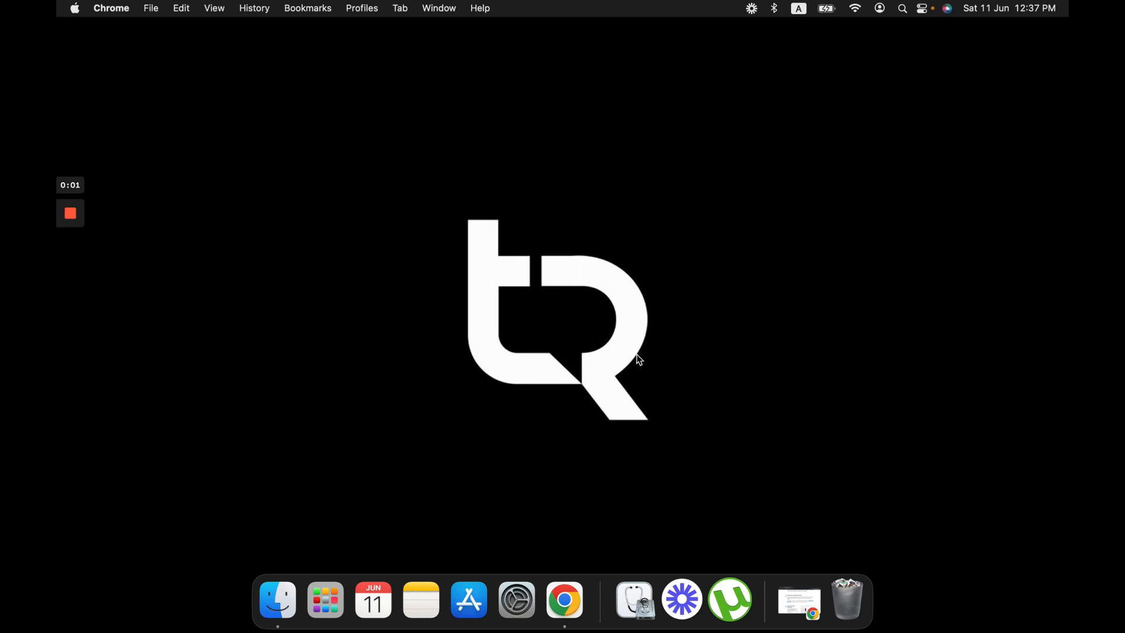
mouse_move(667, 329)
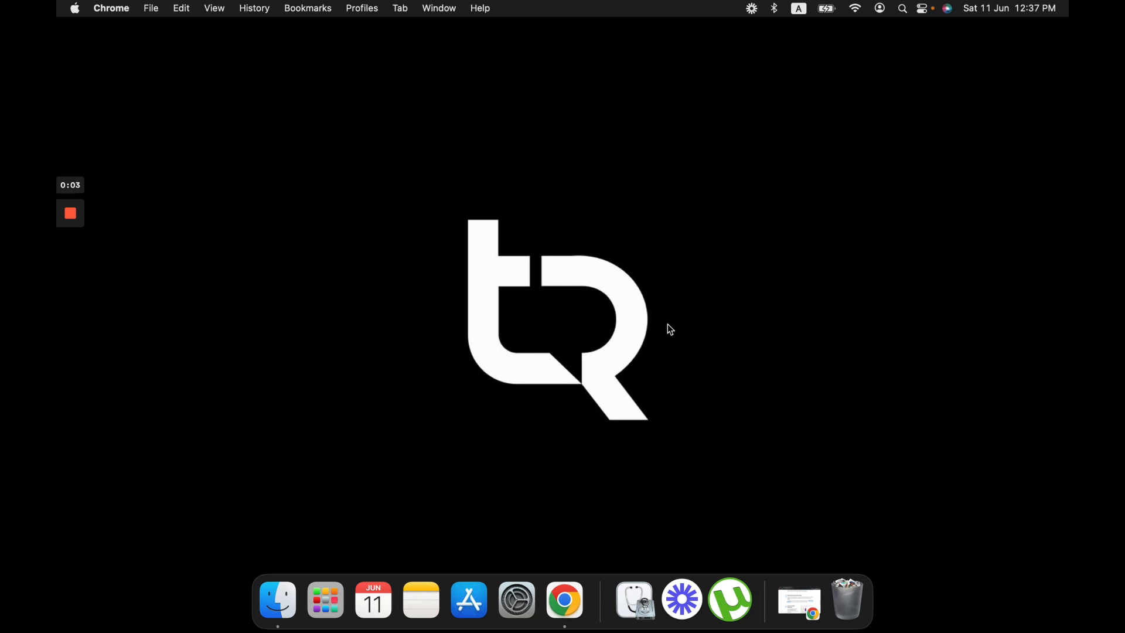
mouse_move(633, 165)
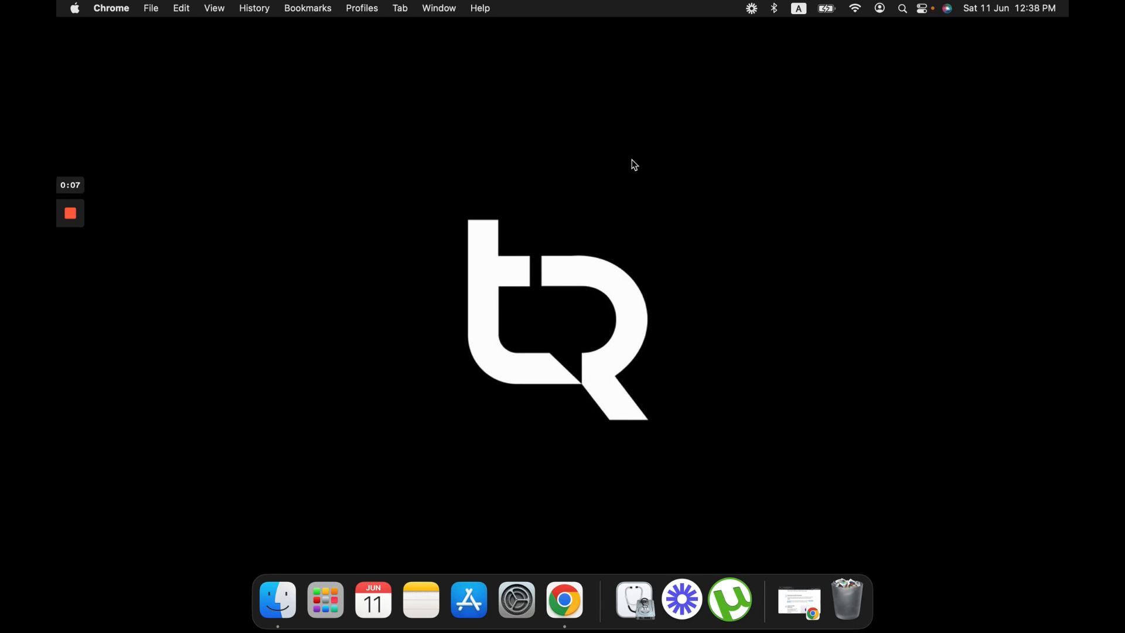
mouse_move(613, 209)
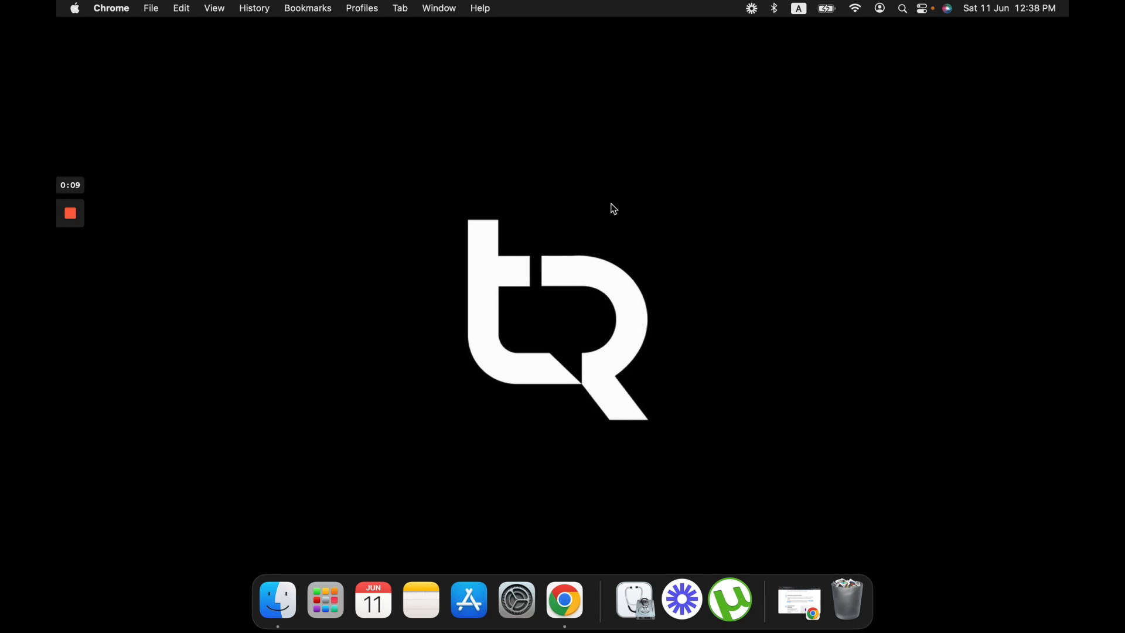
mouse_move(506, 289)
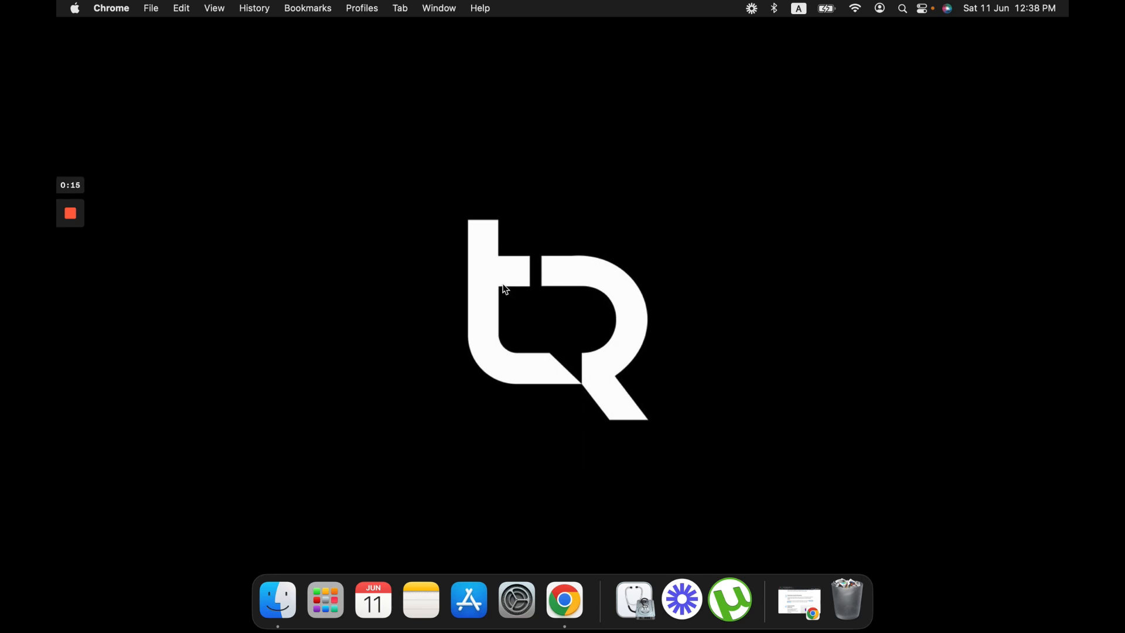
mouse_move(541, 327)
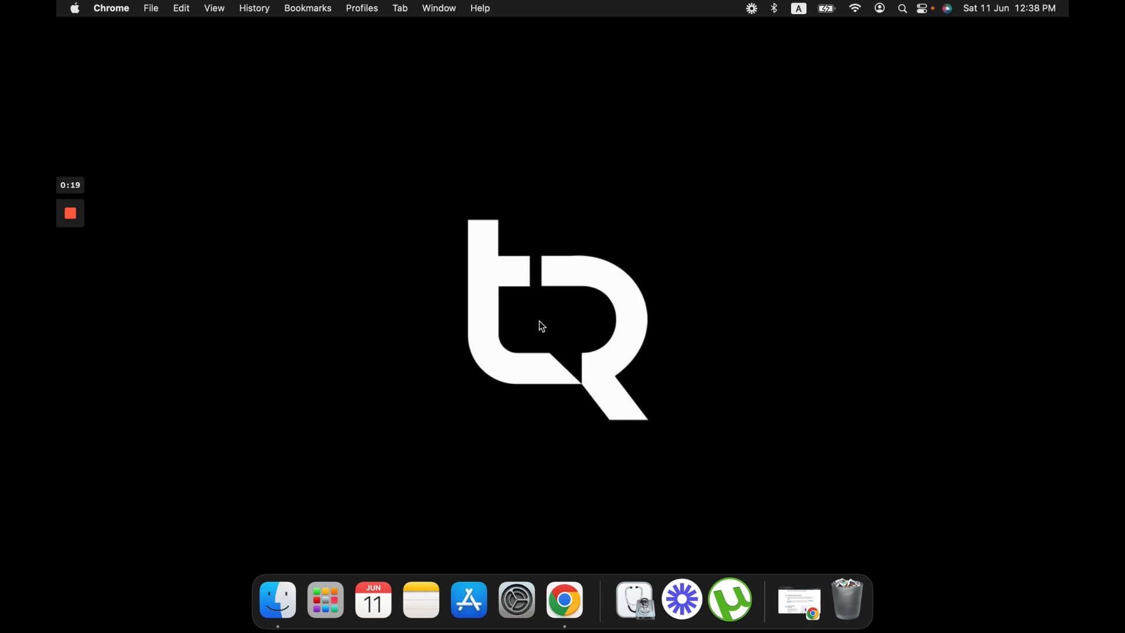
mouse_move(539, 301)
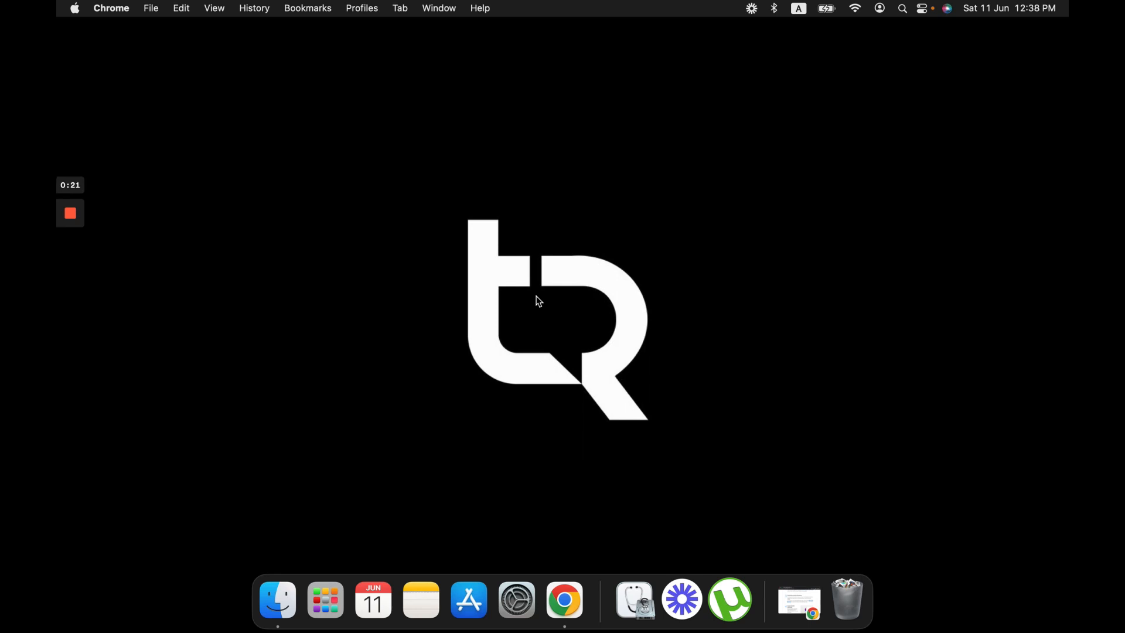
mouse_move(597, 327)
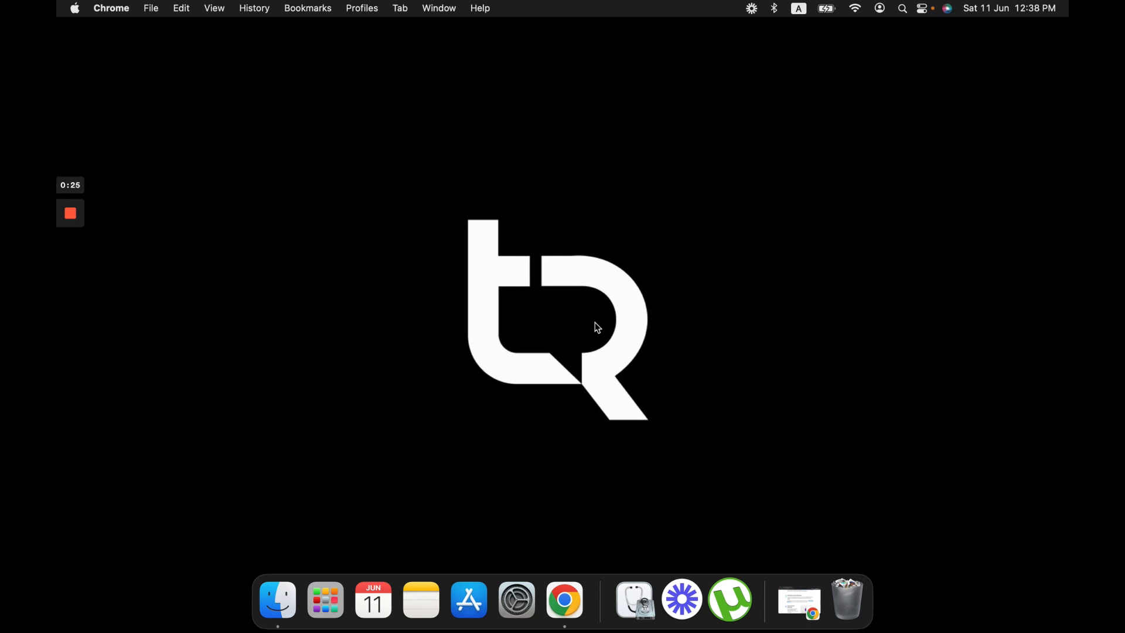
mouse_move(540, 312)
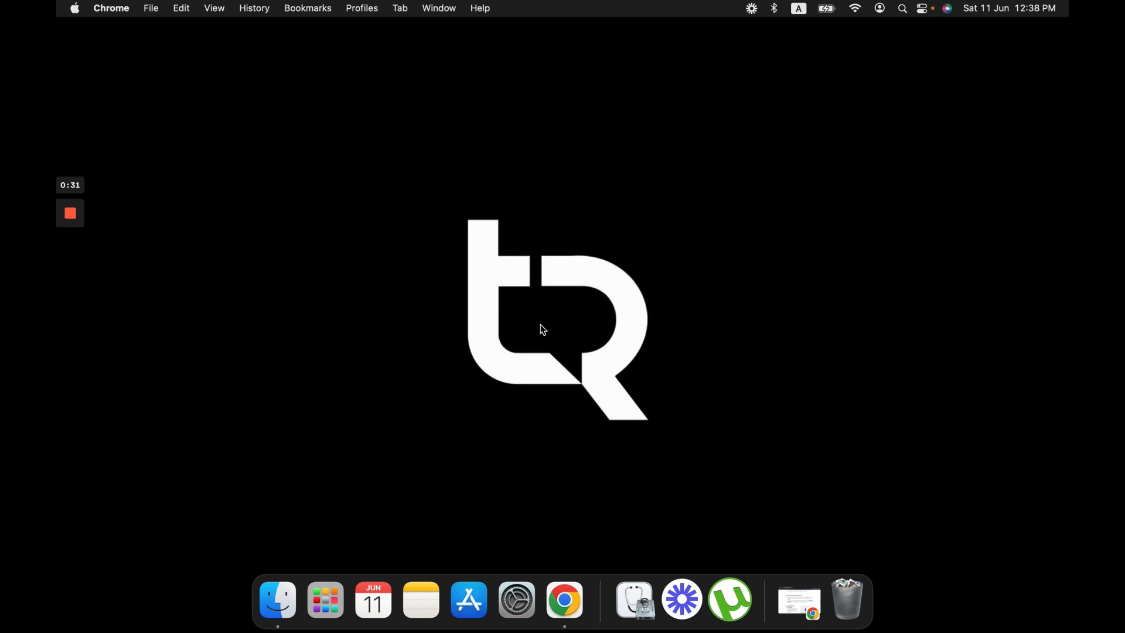
mouse_move(551, 332)
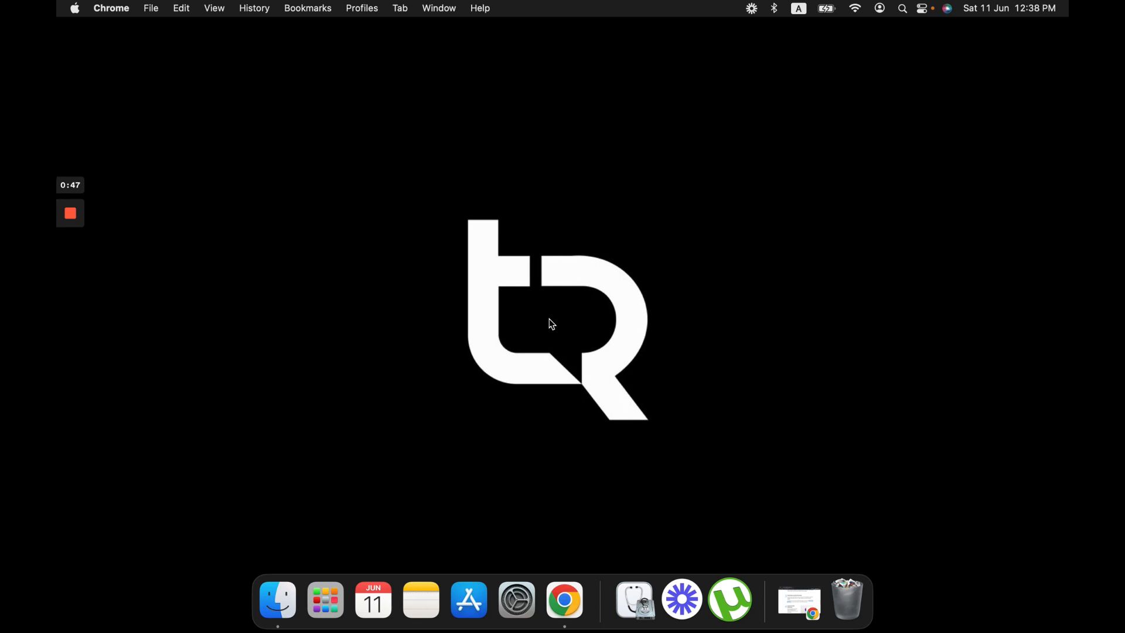
mouse_move(570, 324)
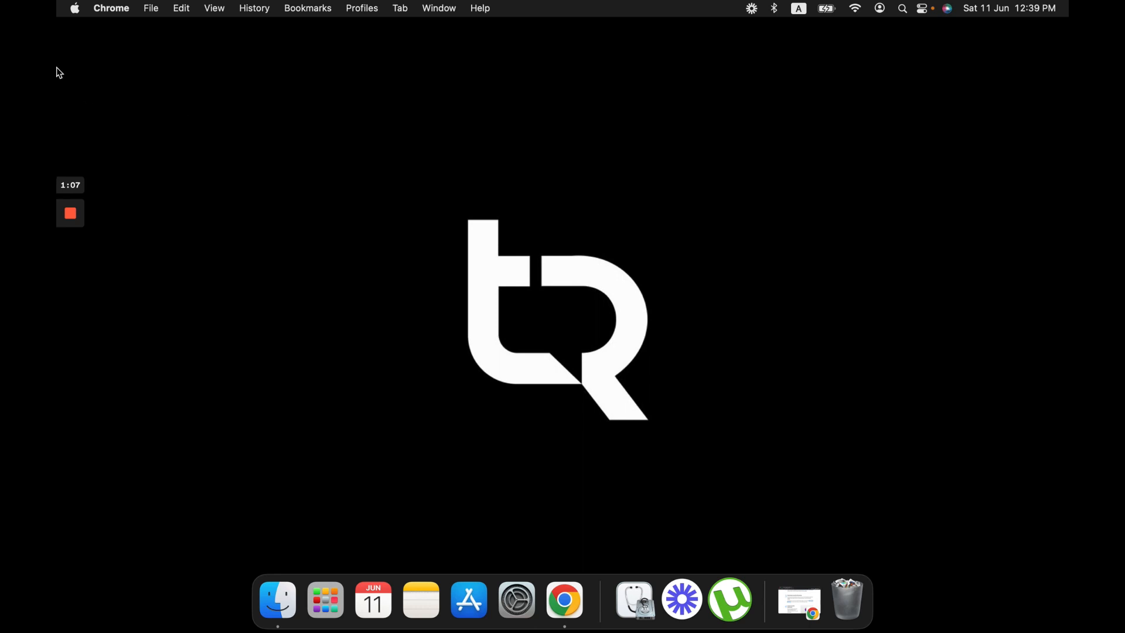
Step: Check this Mac's specs and macOS version in About This Mac, then close it
left_click(73, 9)
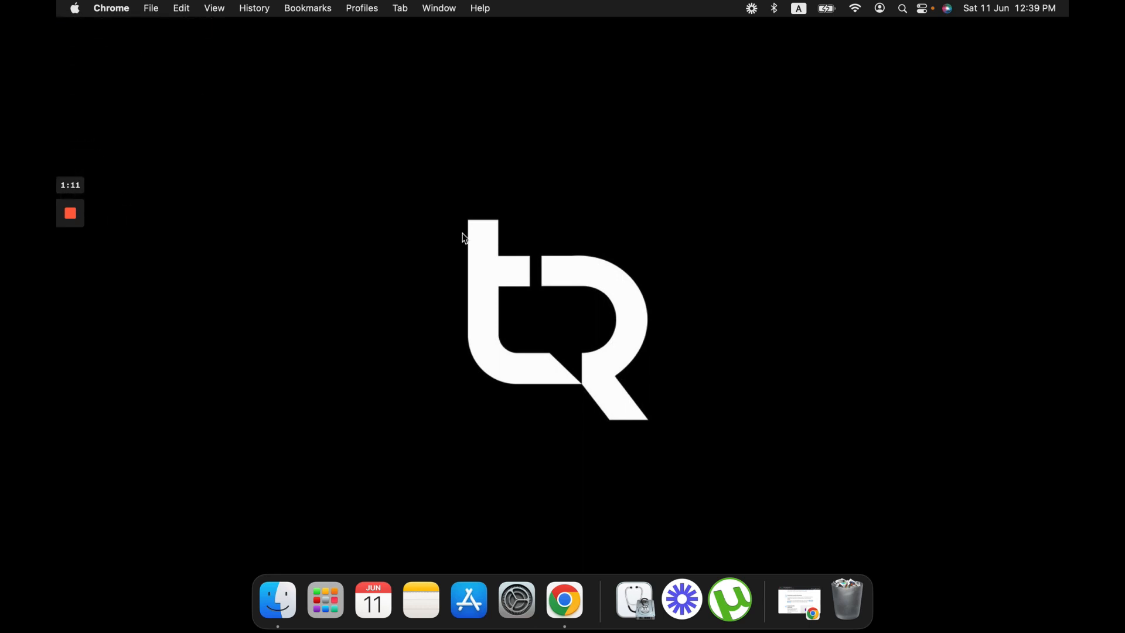
left_click(73, 8)
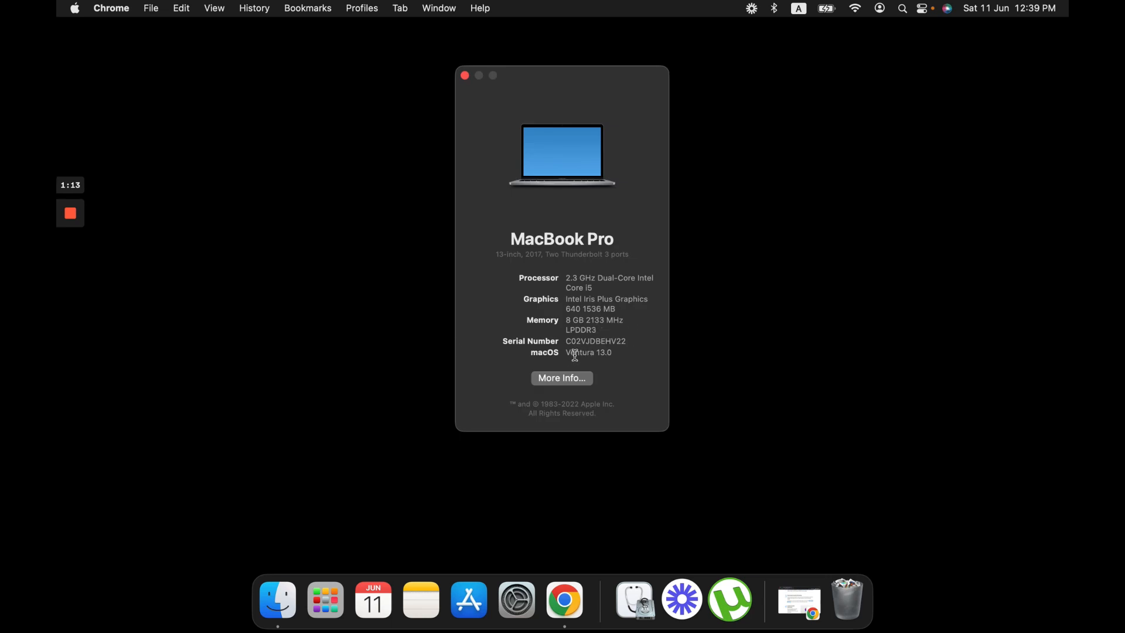
mouse_move(609, 361)
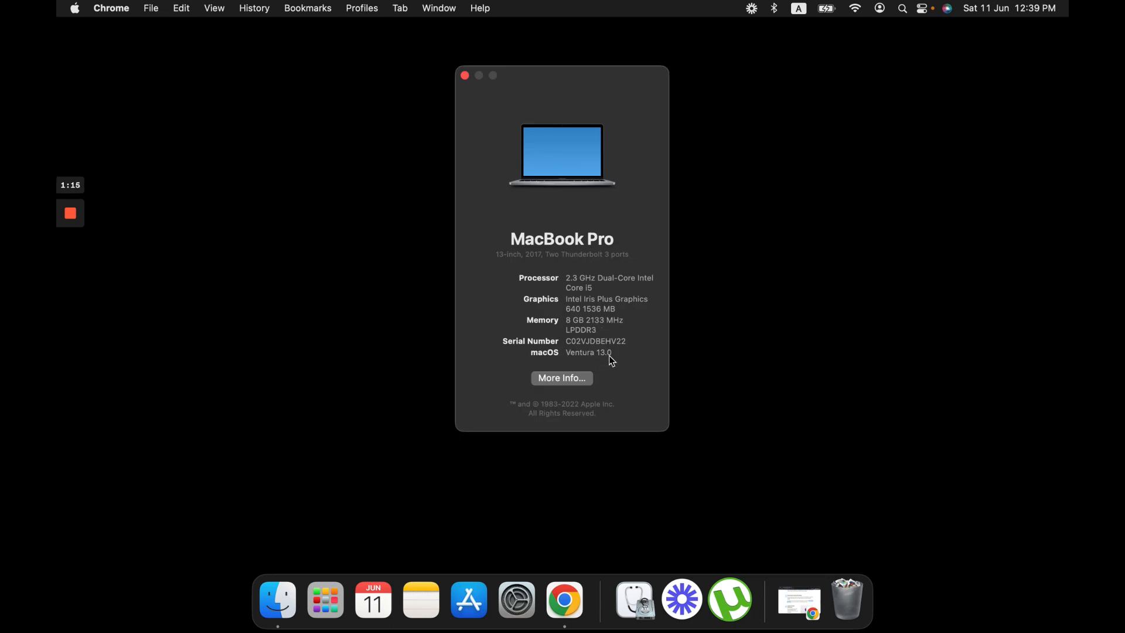
left_click(464, 75)
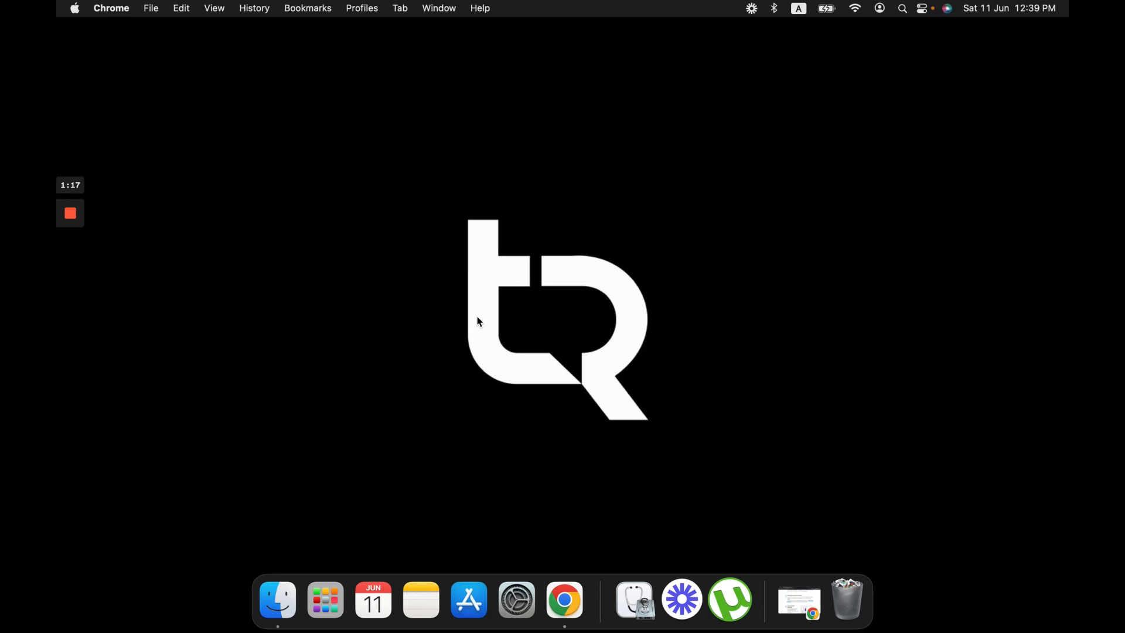
mouse_move(545, 381)
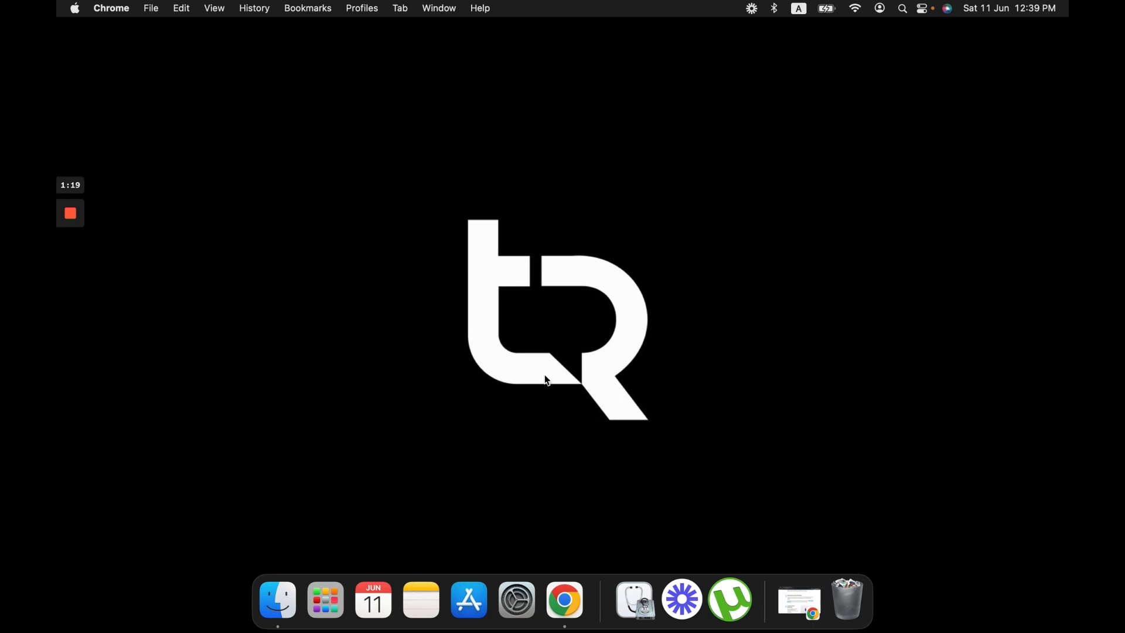
mouse_move(570, 423)
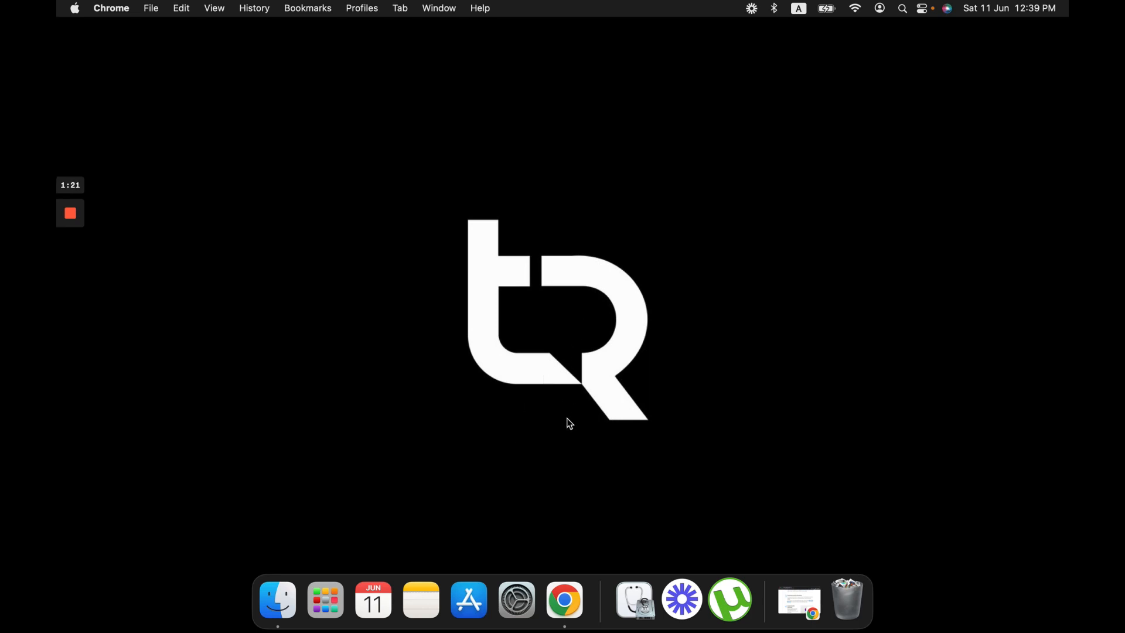
Step: Launch System Settings and search 'upda' to reach the Software Update page
left_click(516, 600)
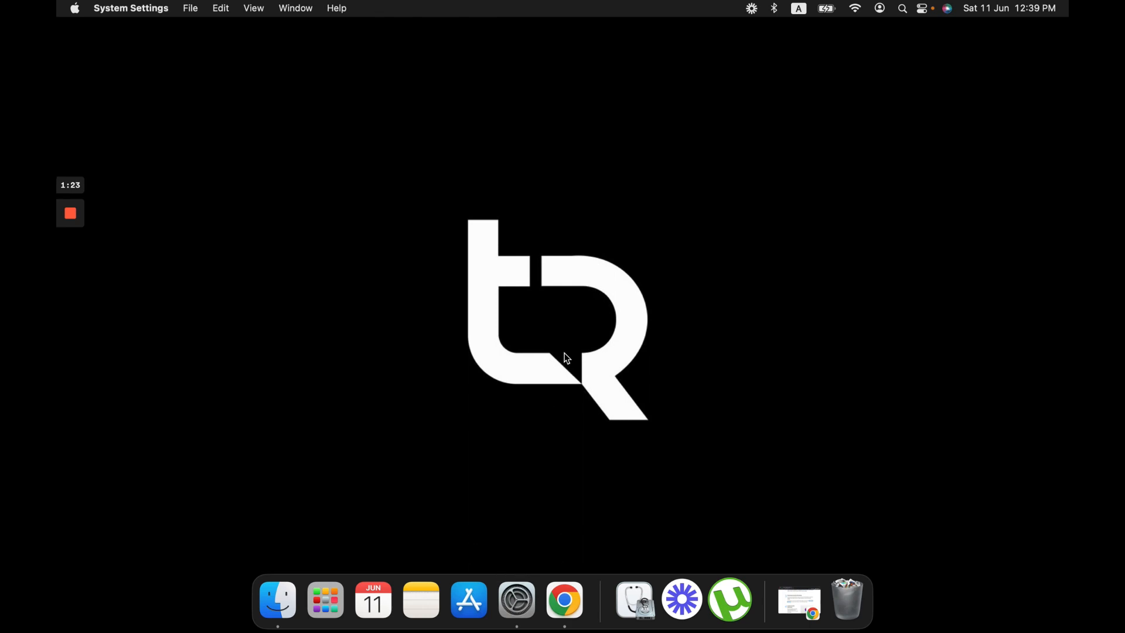
left_click(516, 600)
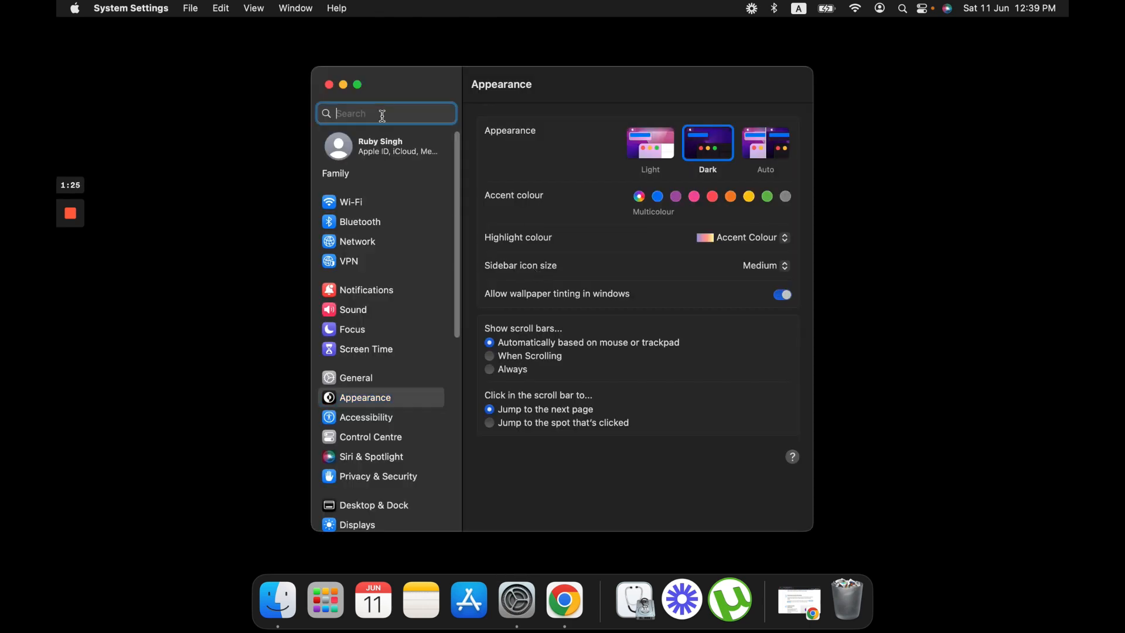
type("u")
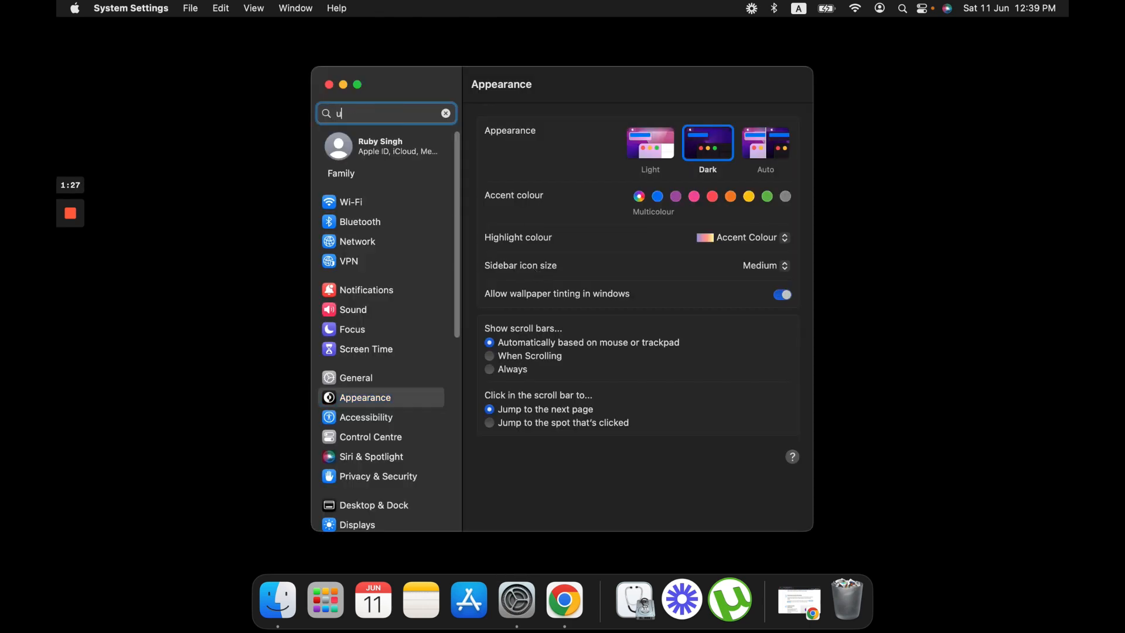
type("pda")
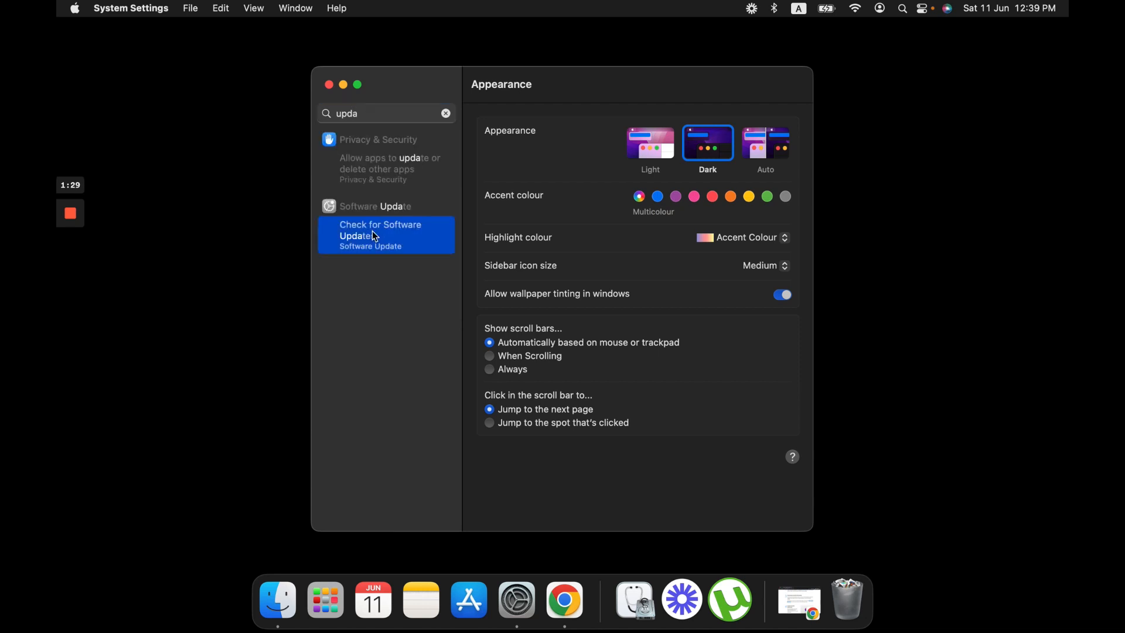
left_click(380, 230)
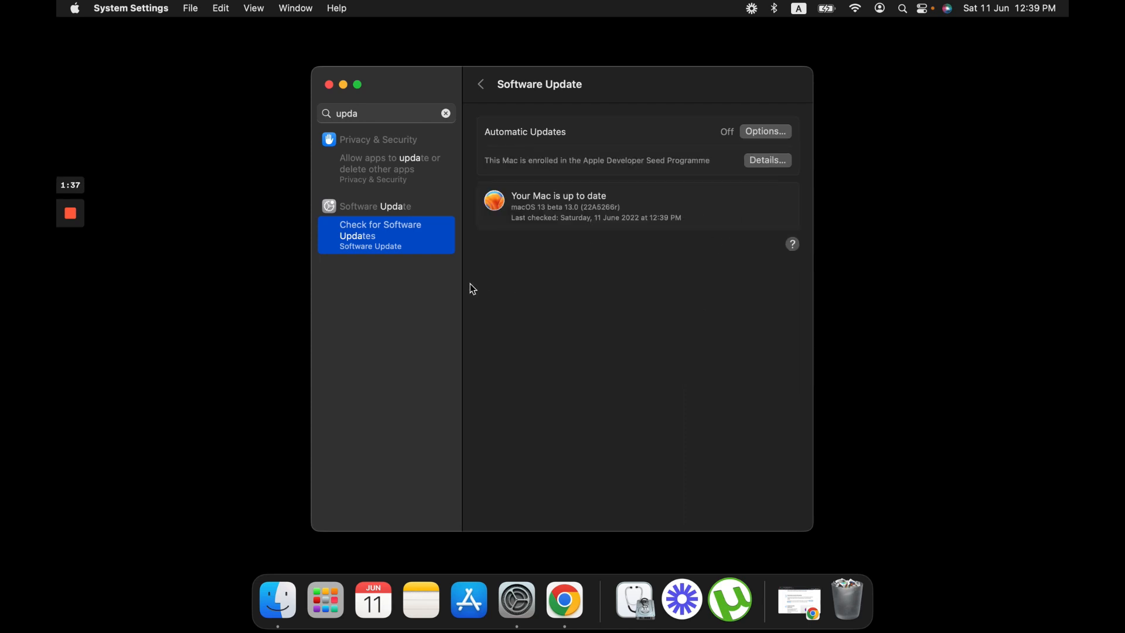
mouse_move(406, 243)
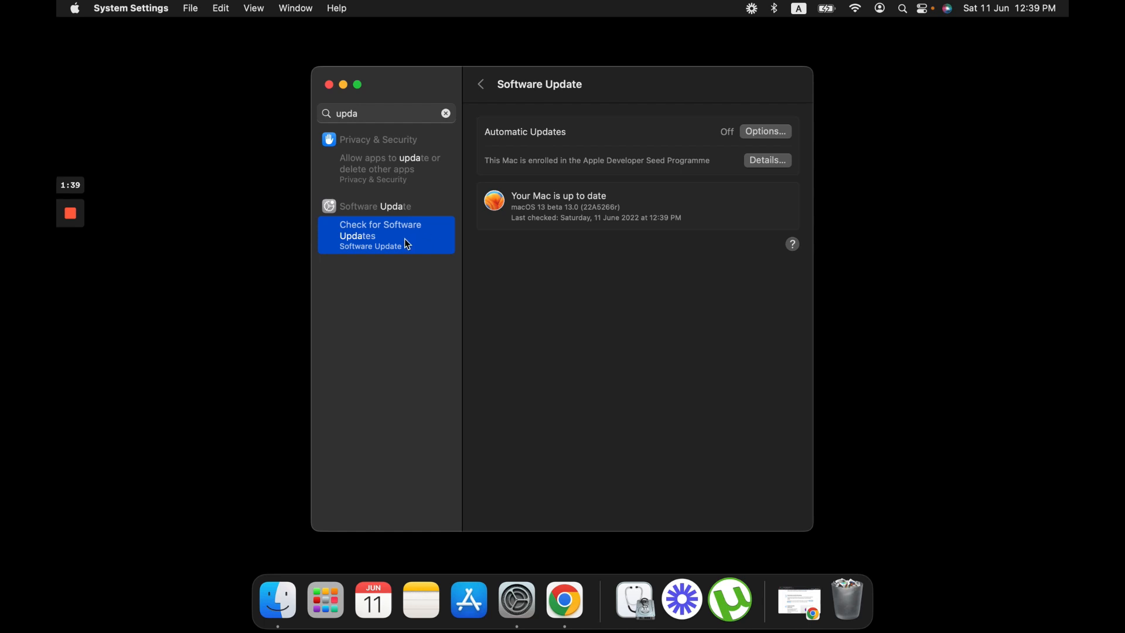
mouse_move(766, 163)
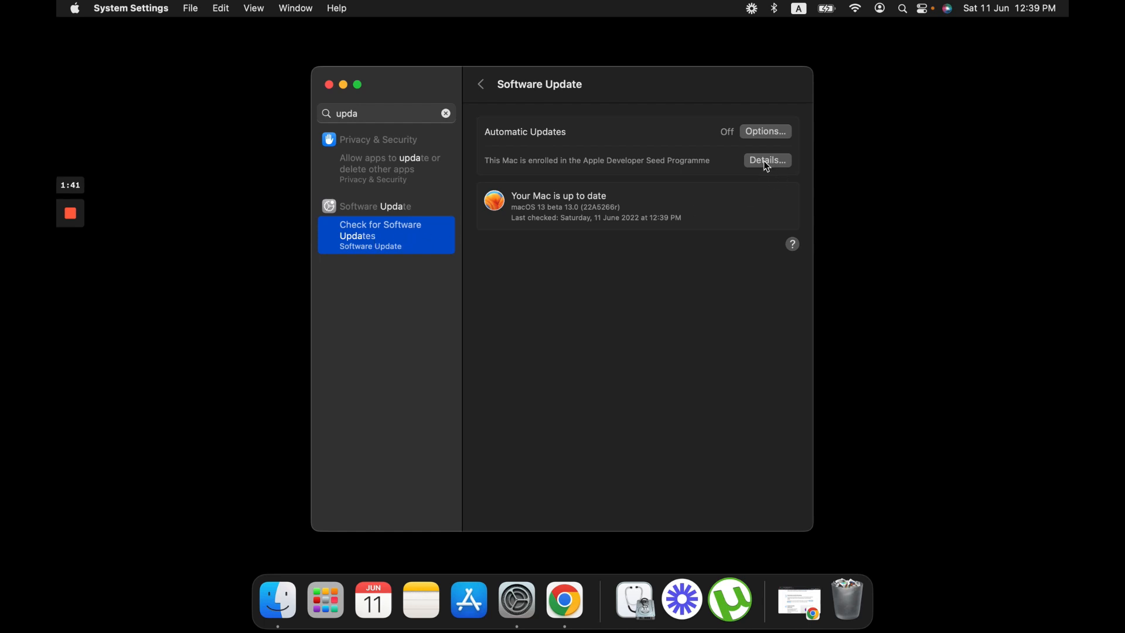
Step: Authorise the beta enrollment details with the password, confirm the Mac is up to date, and return to Chrome
left_click(766, 160)
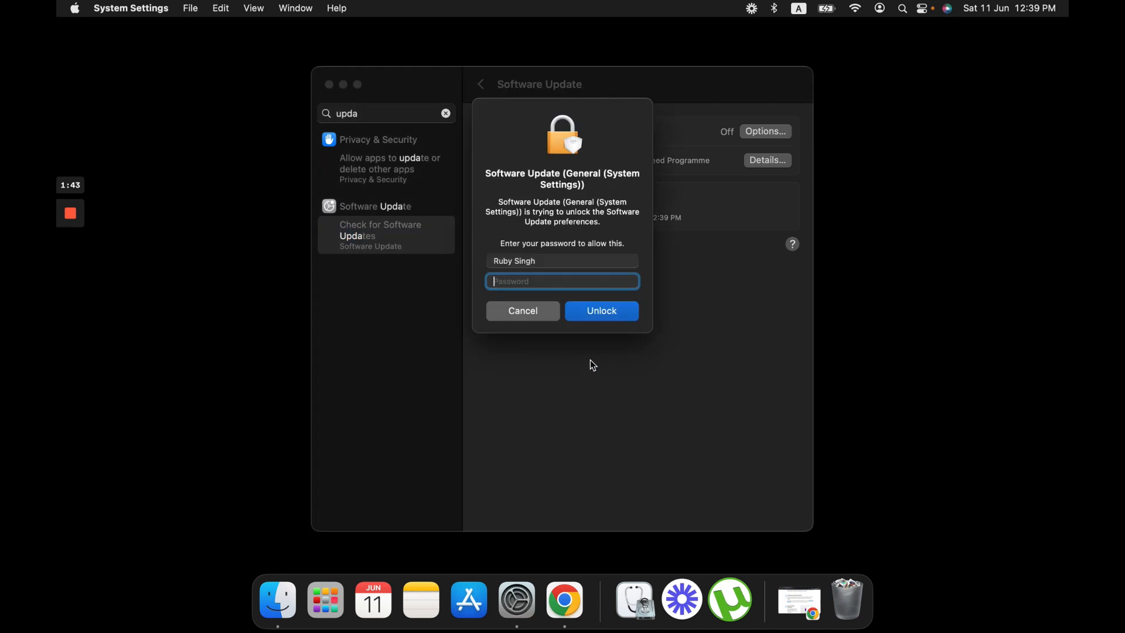
type("••")
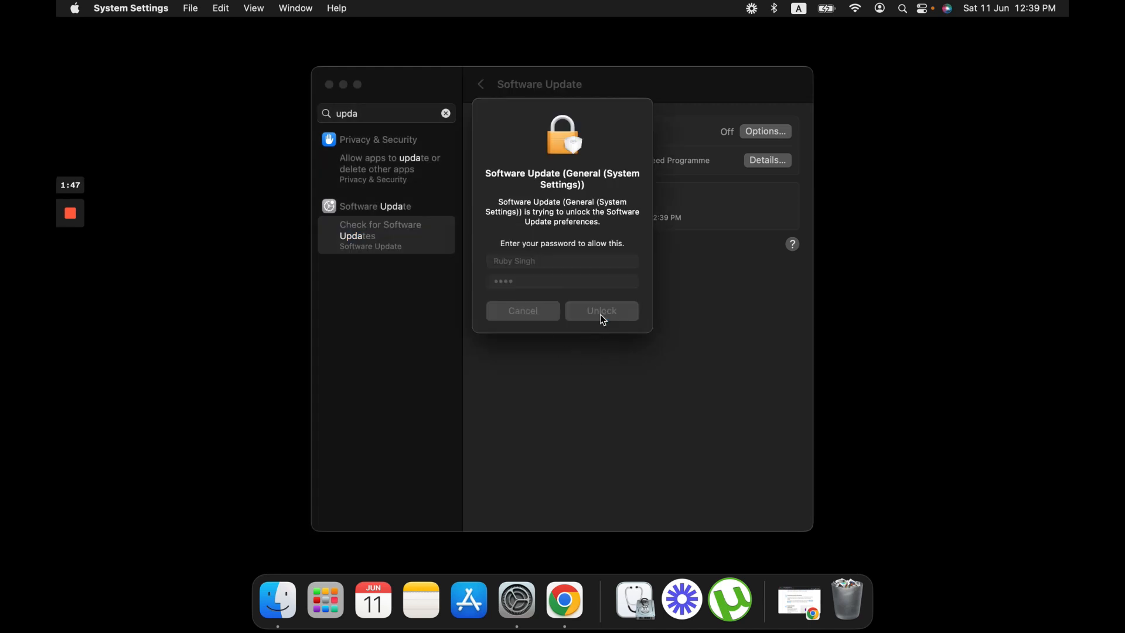
left_click(601, 310)
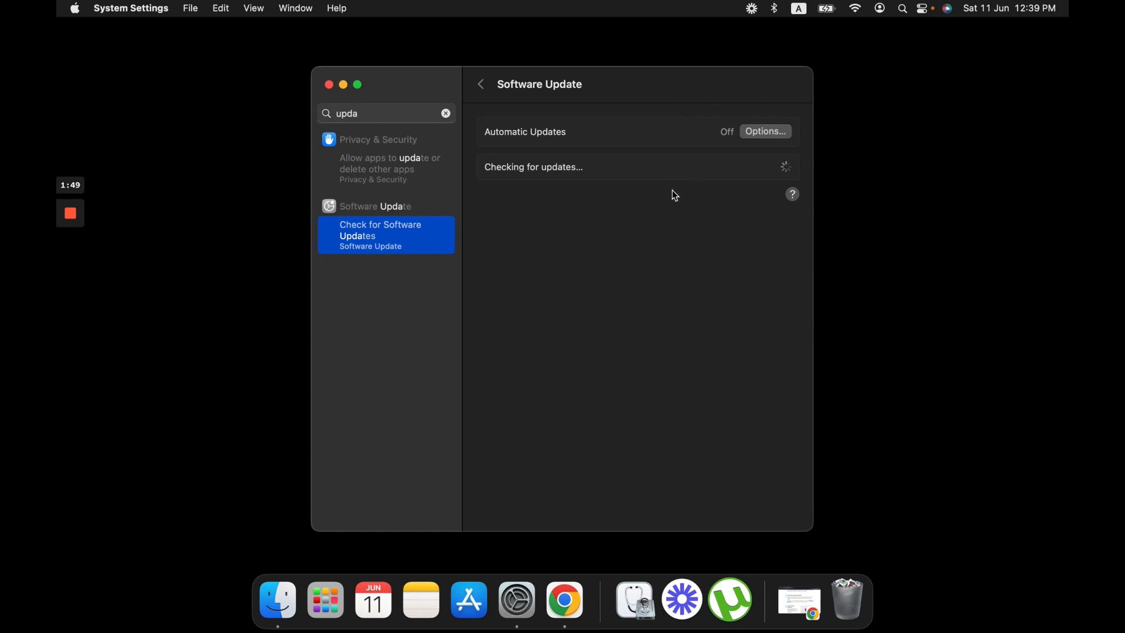
mouse_move(696, 205)
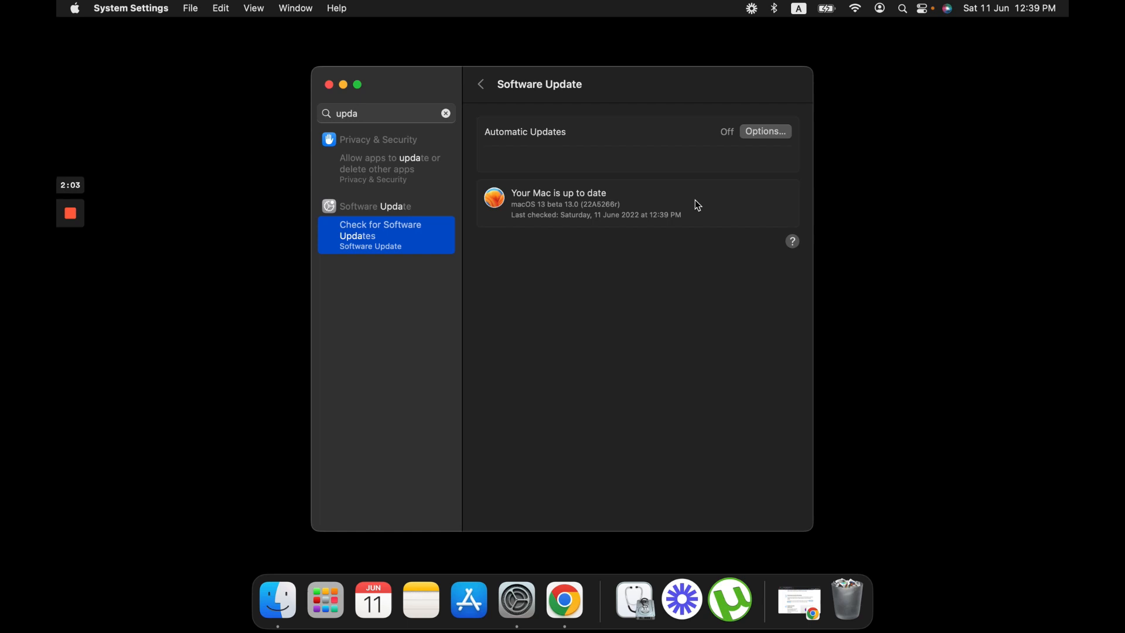
mouse_move(682, 269)
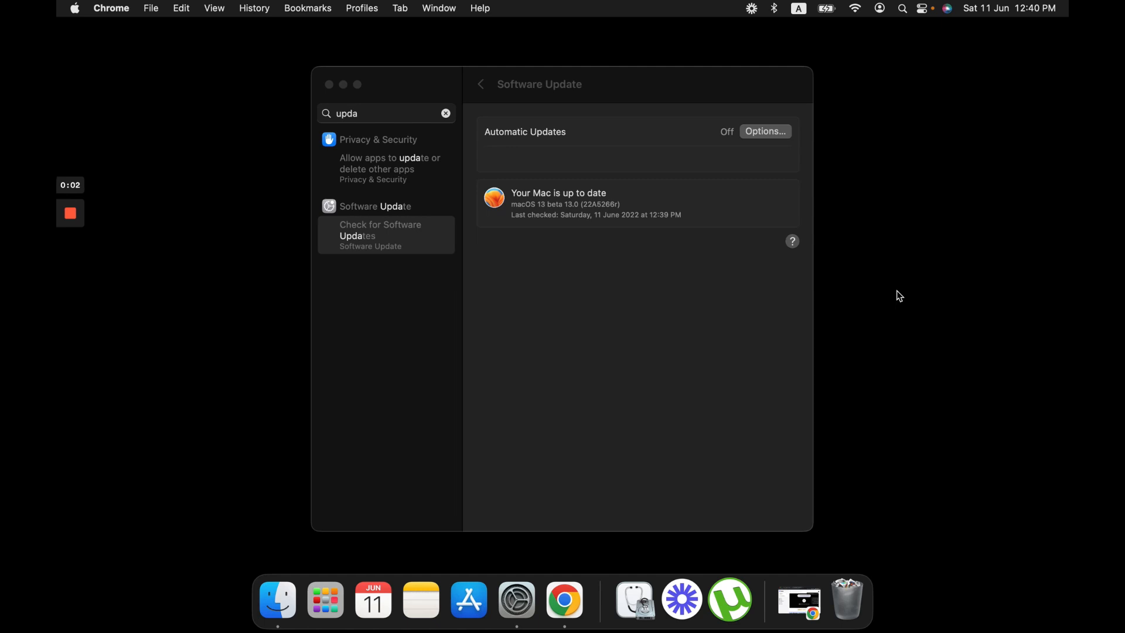
mouse_move(885, 297)
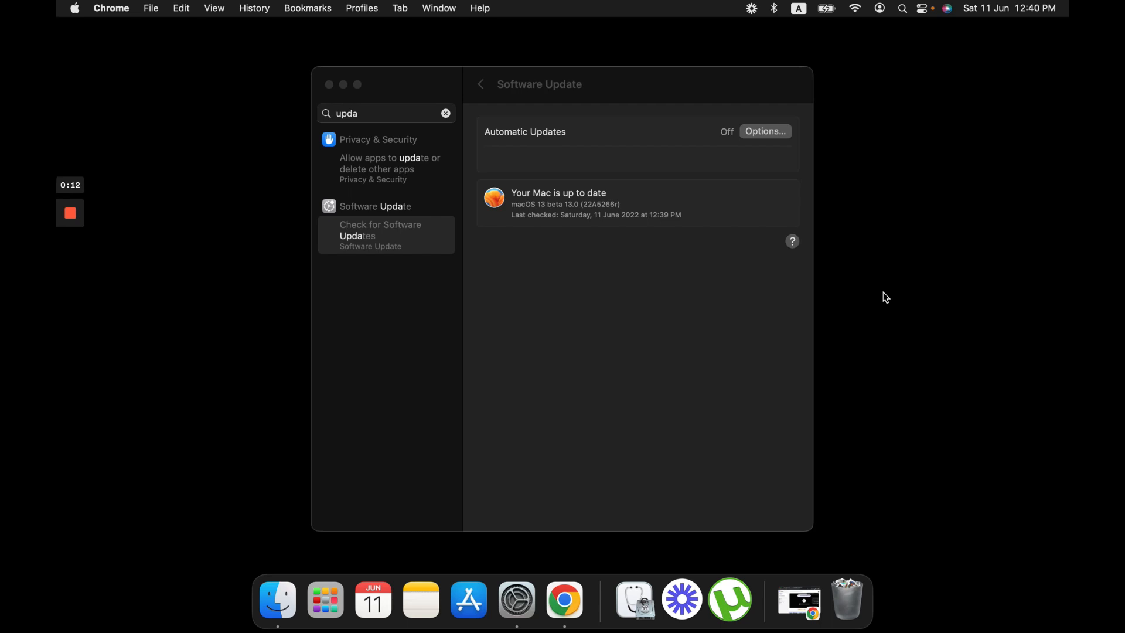
mouse_move(621, 412)
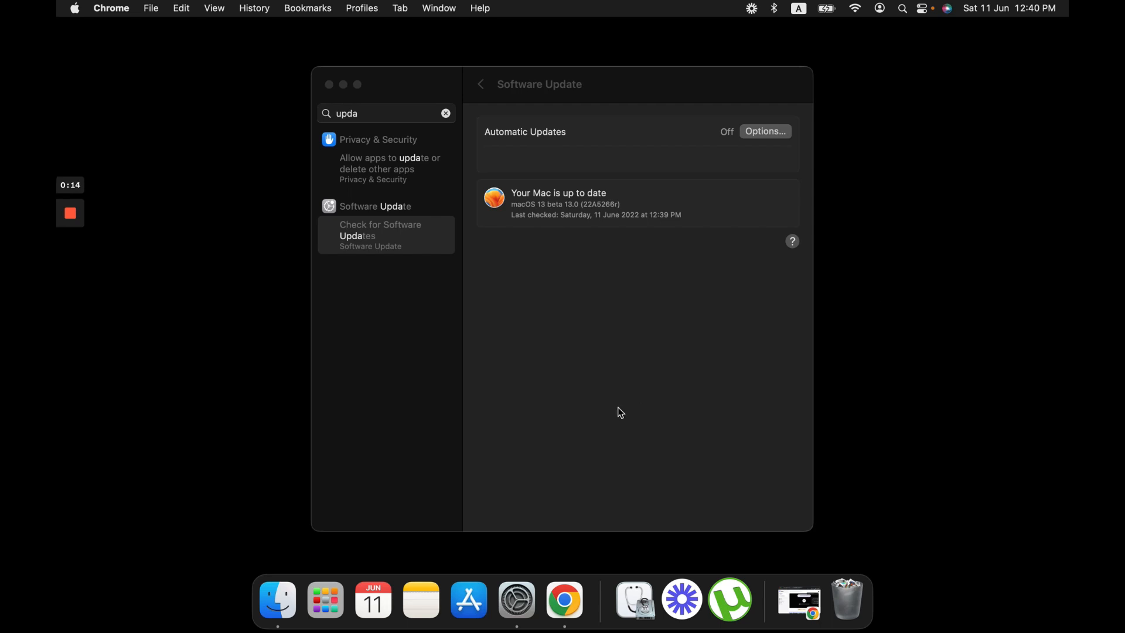
mouse_move(574, 512)
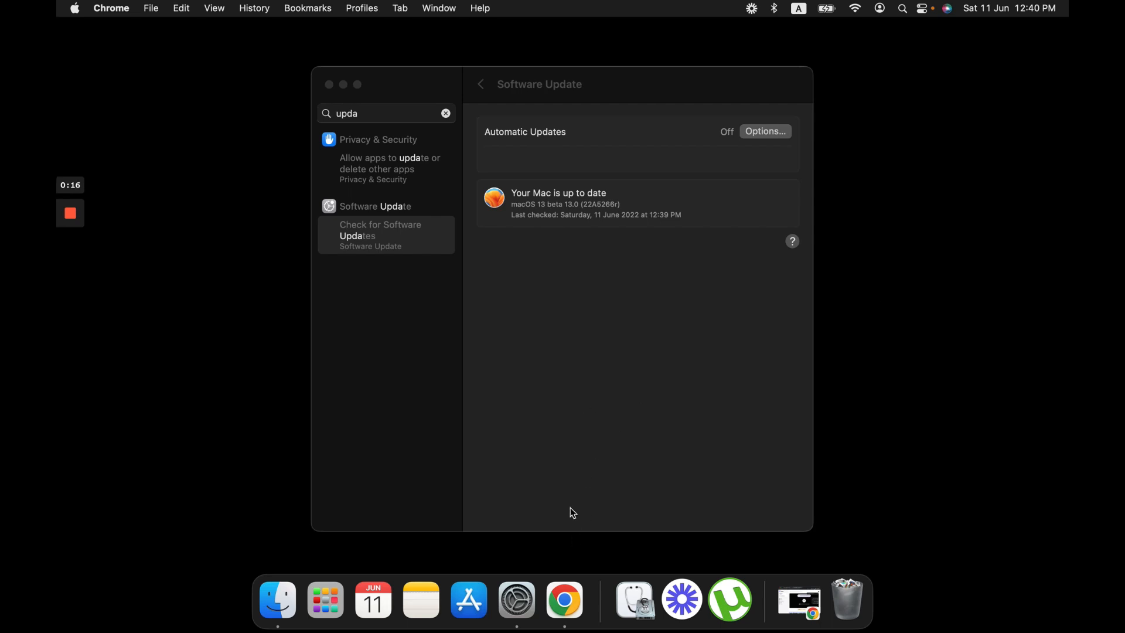
left_click(564, 600)
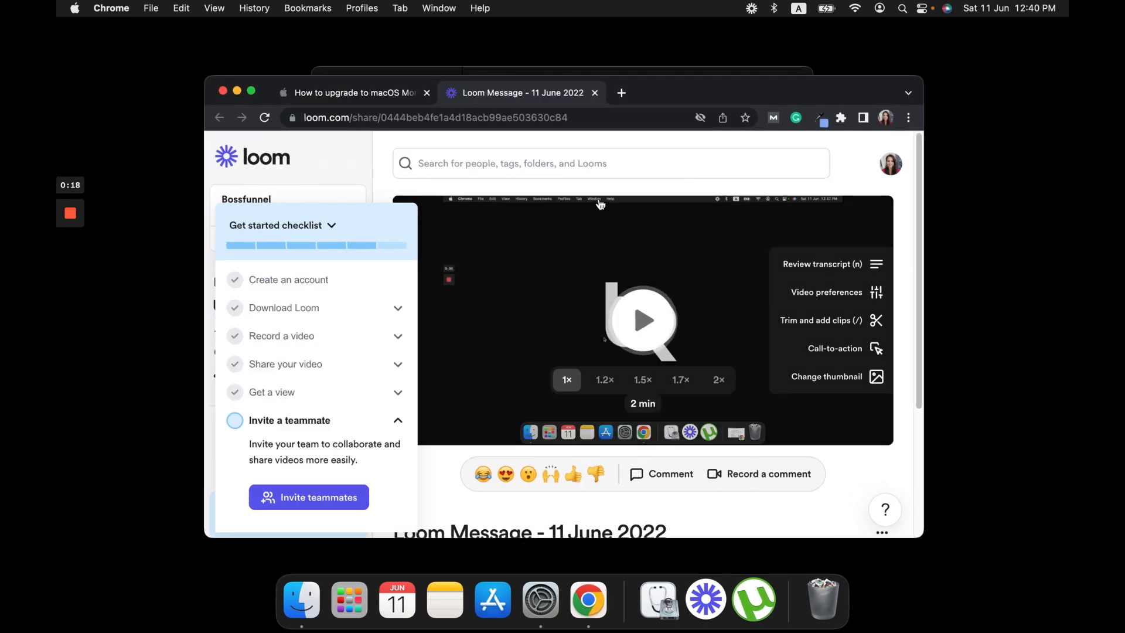
Step: From the Monterey upgrade article, follow the Get macOS Monterey link into the App Store
left_click(352, 92)
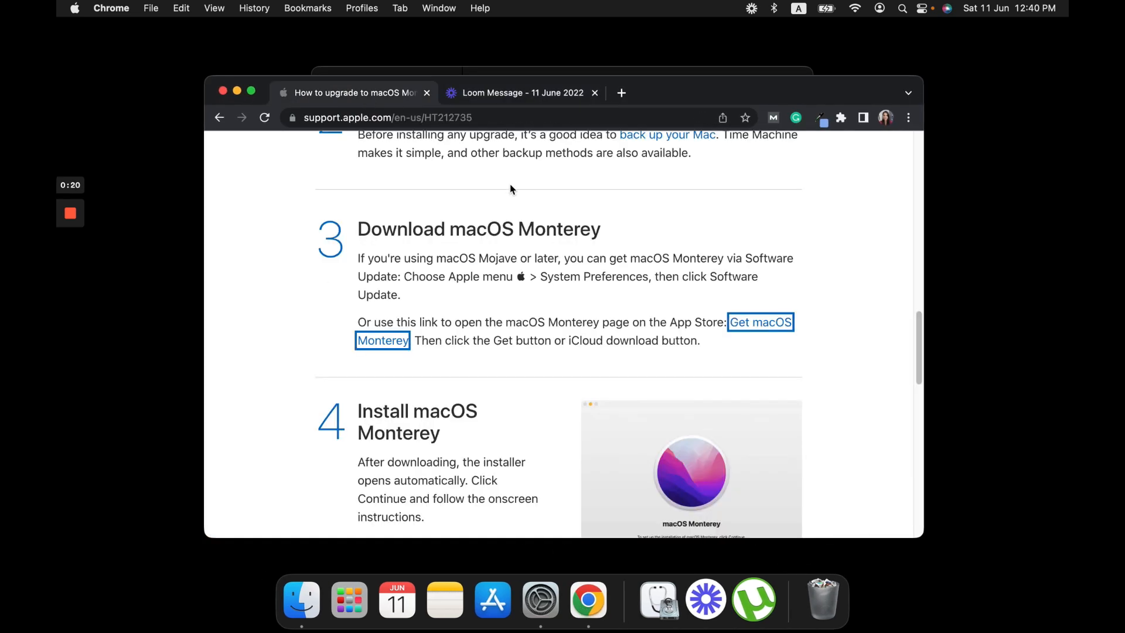
mouse_move(609, 270)
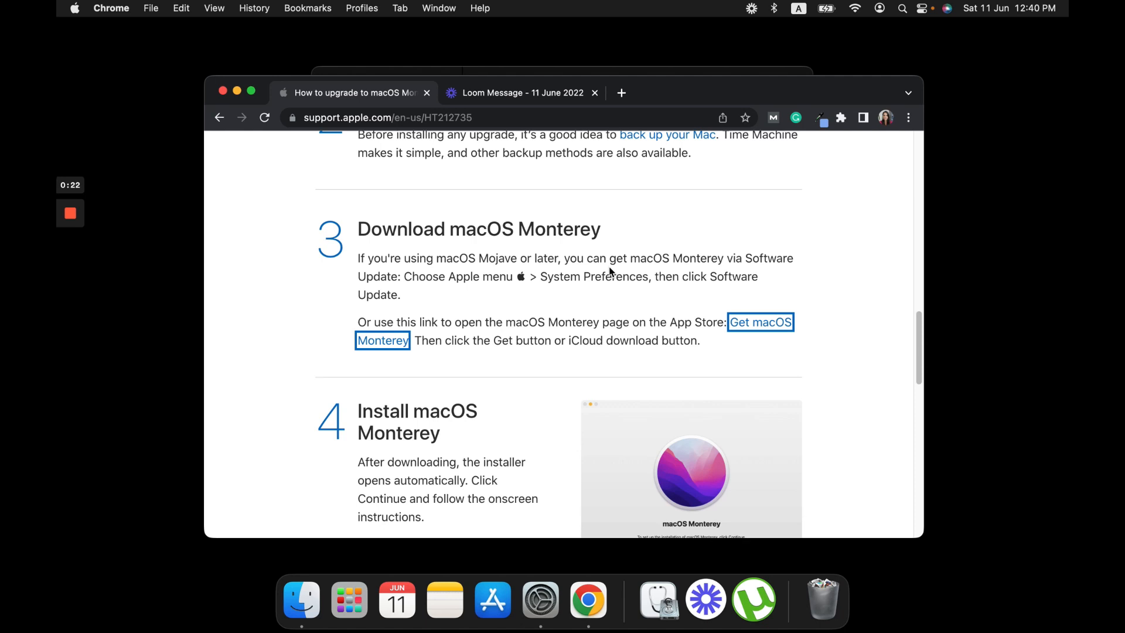
double_click(524, 228)
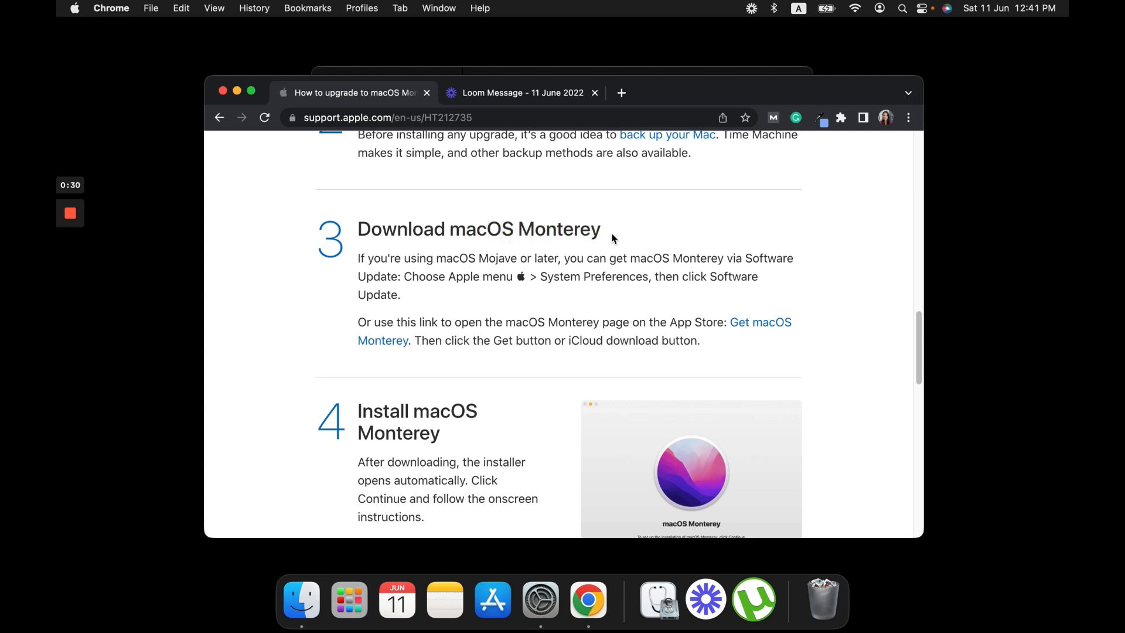
mouse_move(626, 279)
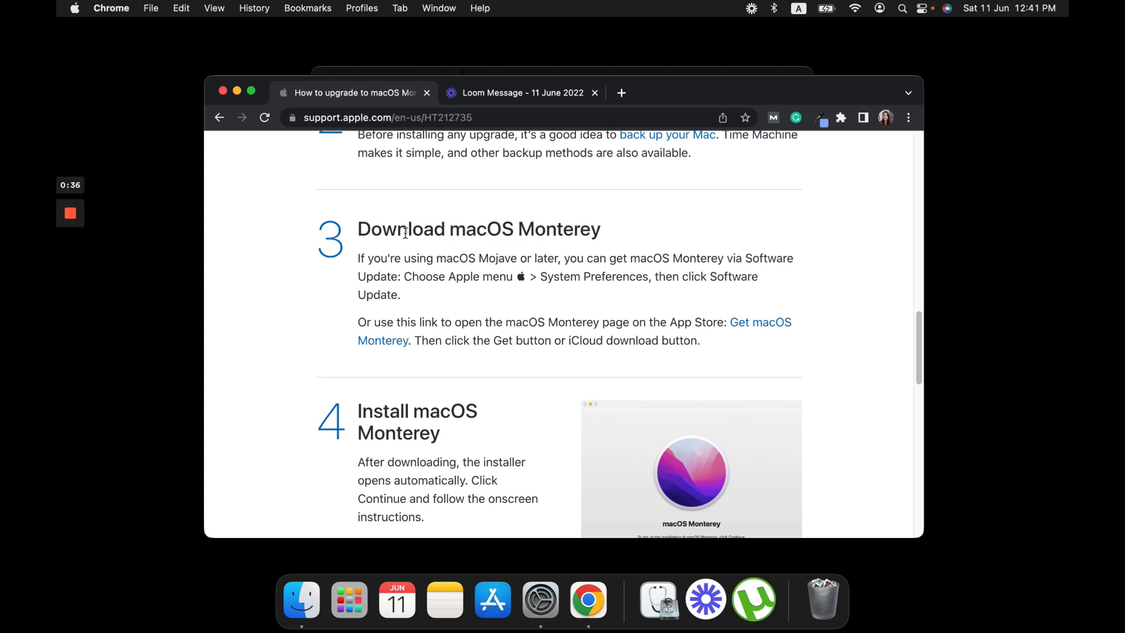
mouse_move(750, 323)
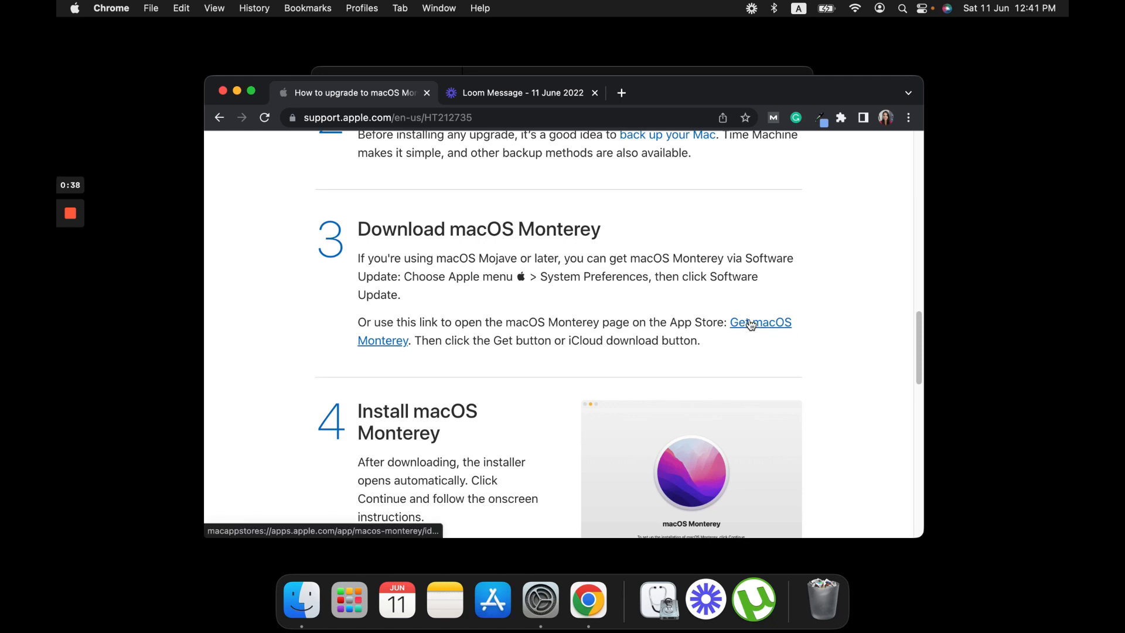
left_click(760, 323)
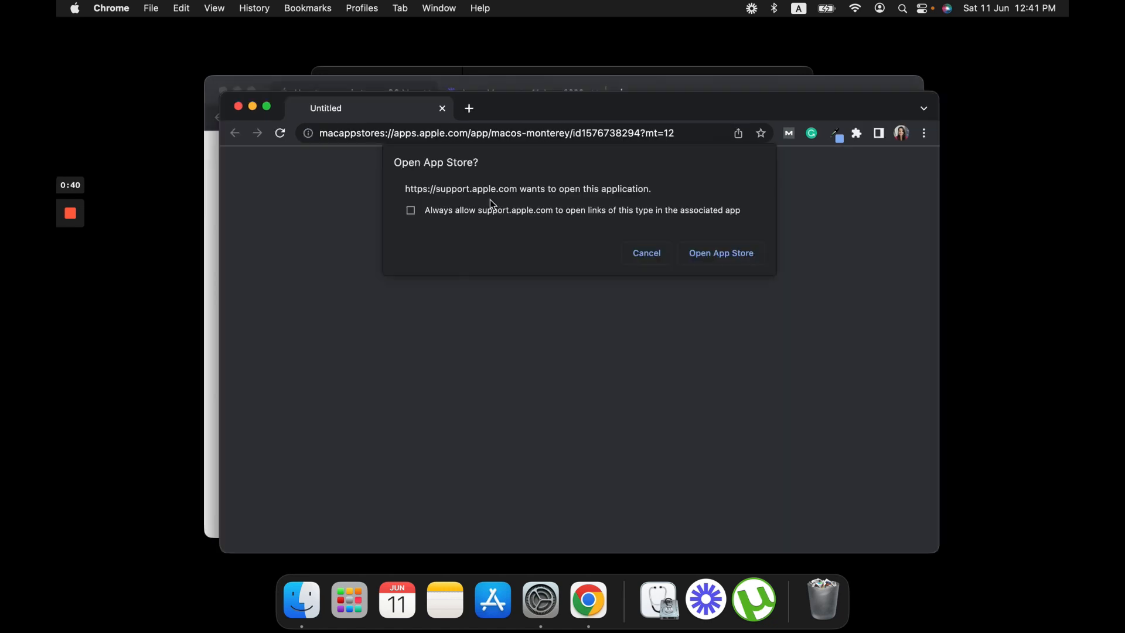
left_click(721, 253)
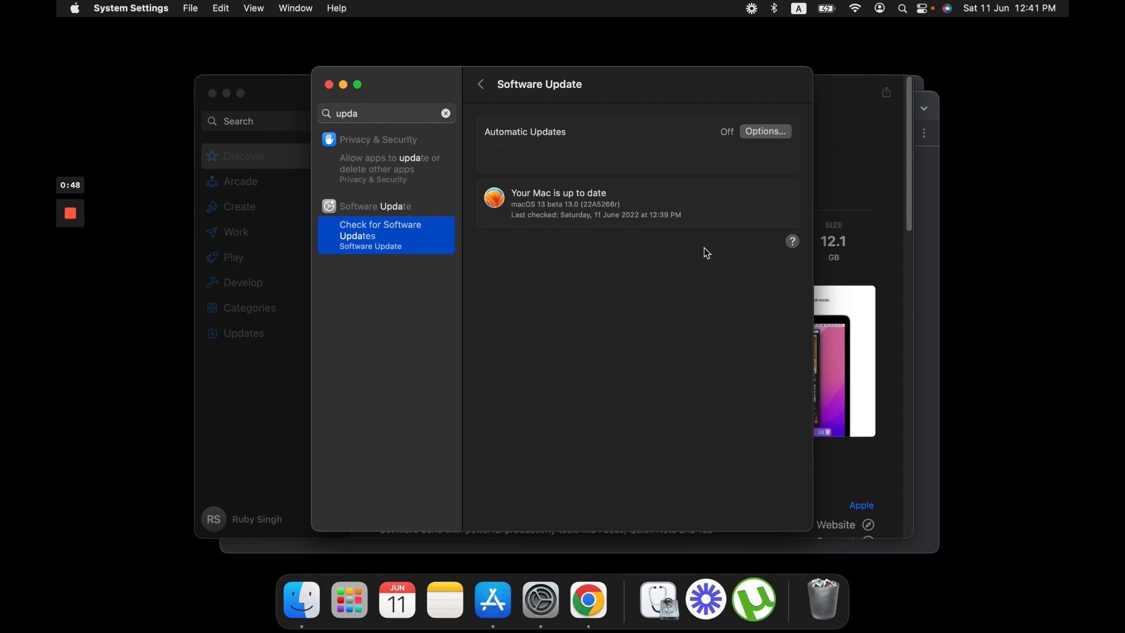
mouse_move(679, 178)
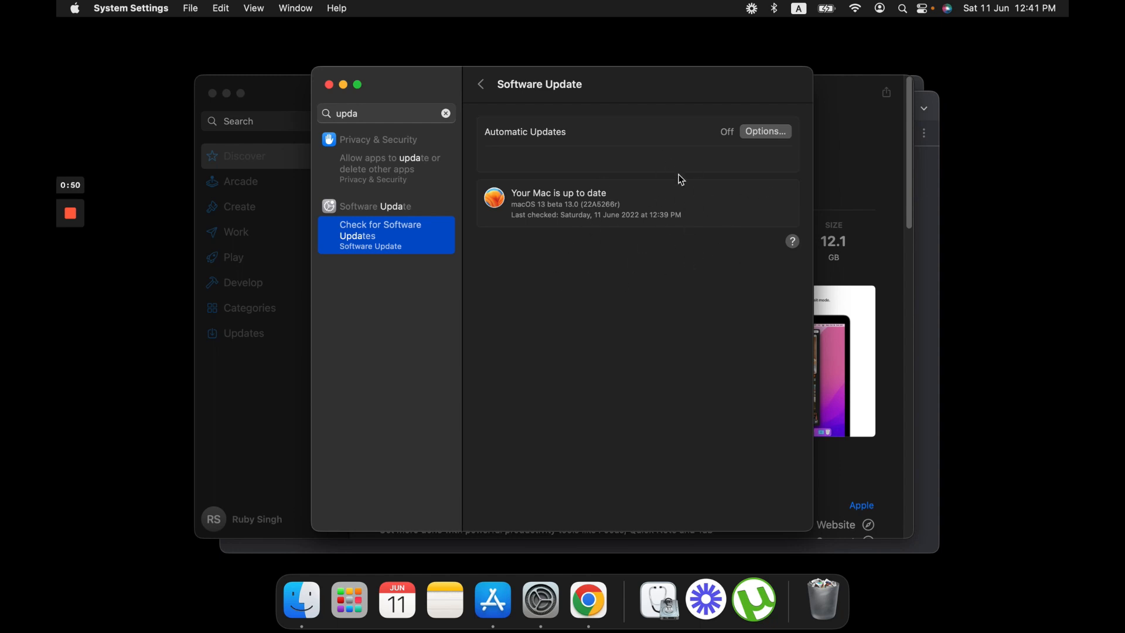
mouse_move(660, 258)
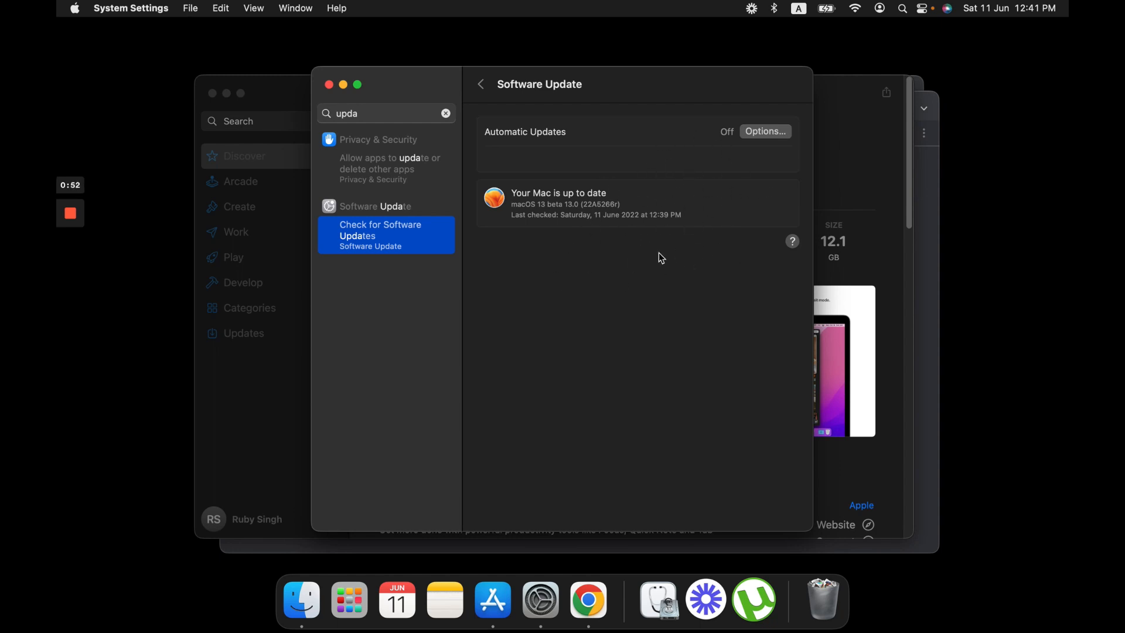
mouse_move(707, 209)
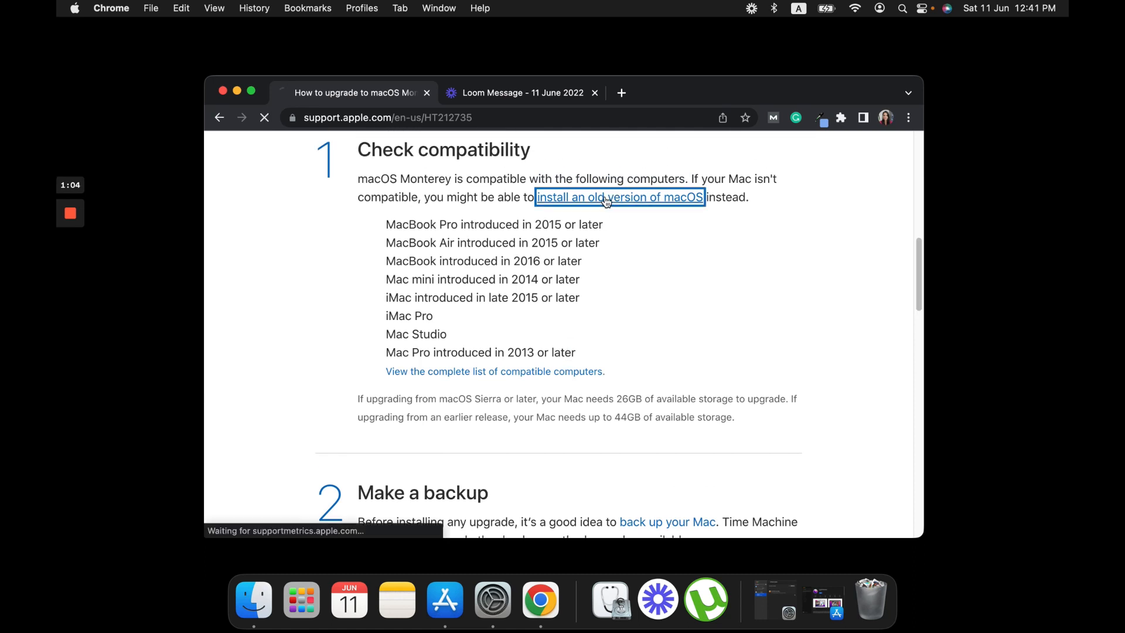
Step: From Apple's older-macOS guide, open the macOS Big Sur link in the App Store and dismiss Software Update
left_click(619, 197)
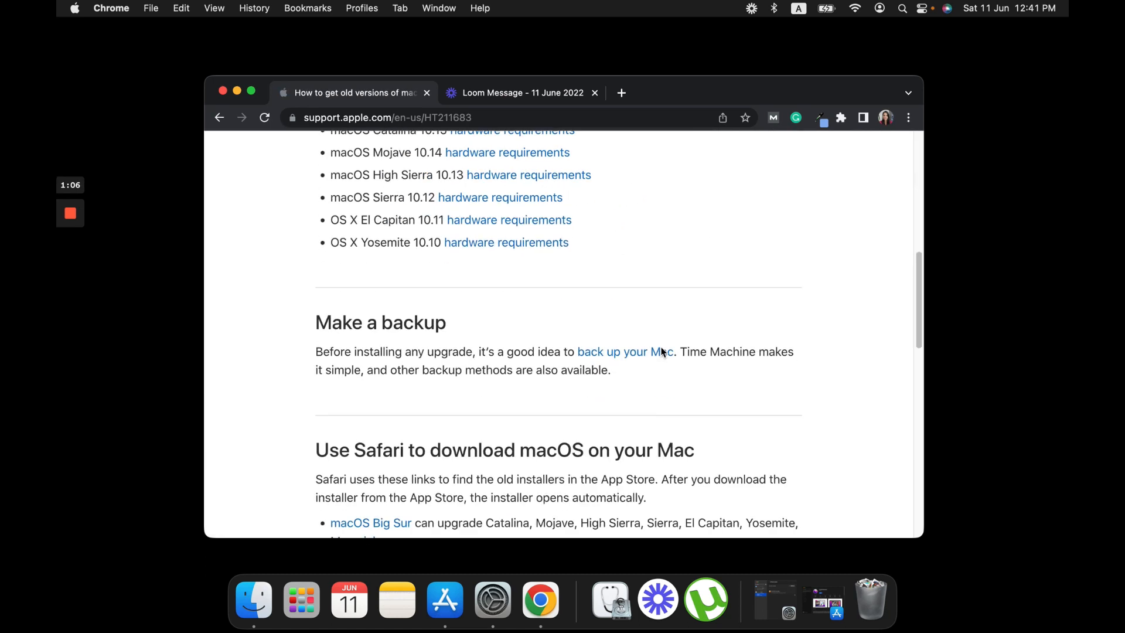
scroll("down", 3)
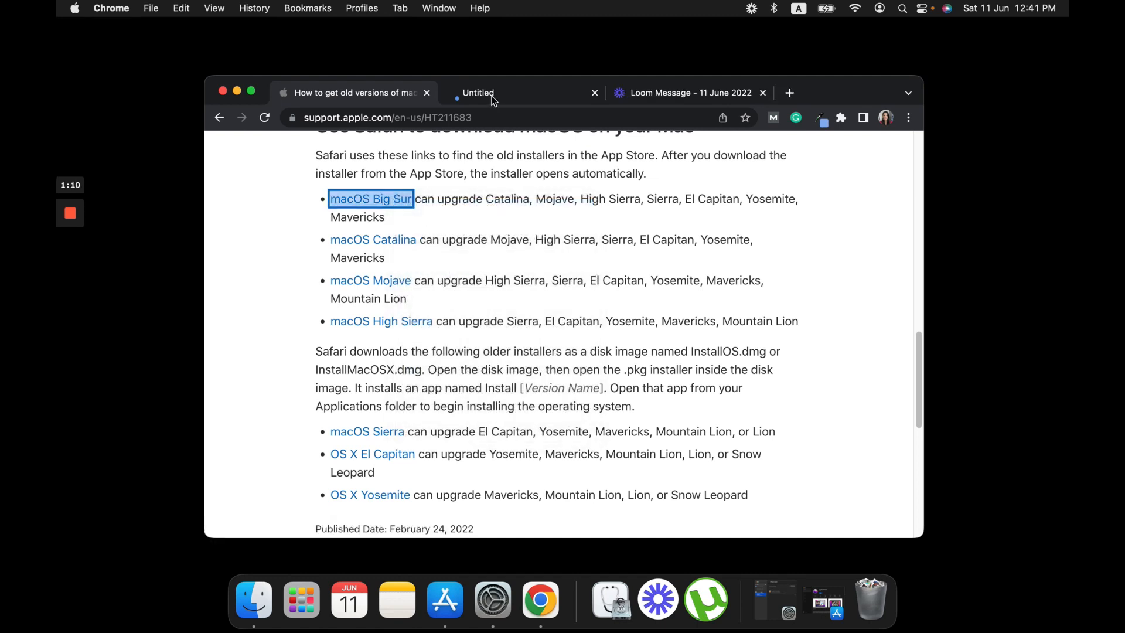
left_click(371, 199)
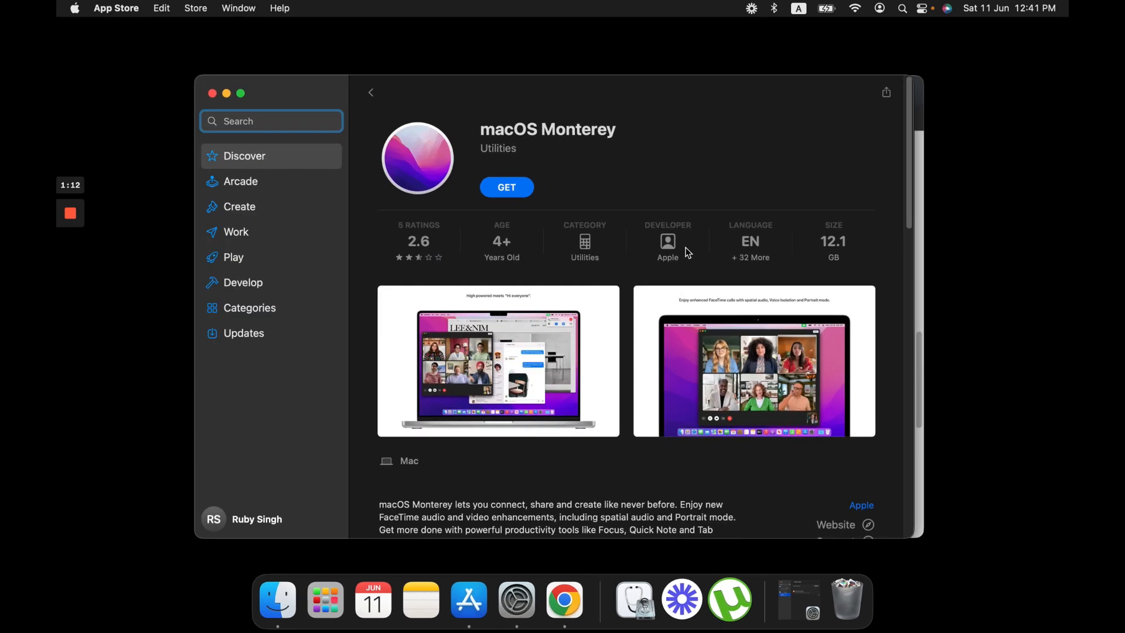
left_click(271, 121)
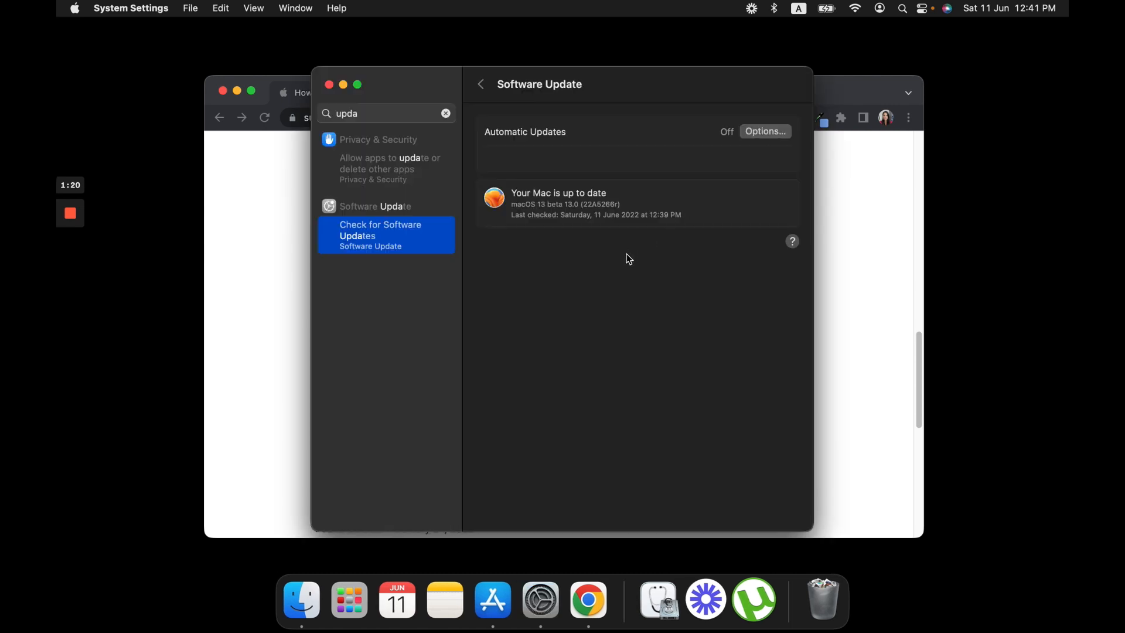
mouse_move(656, 165)
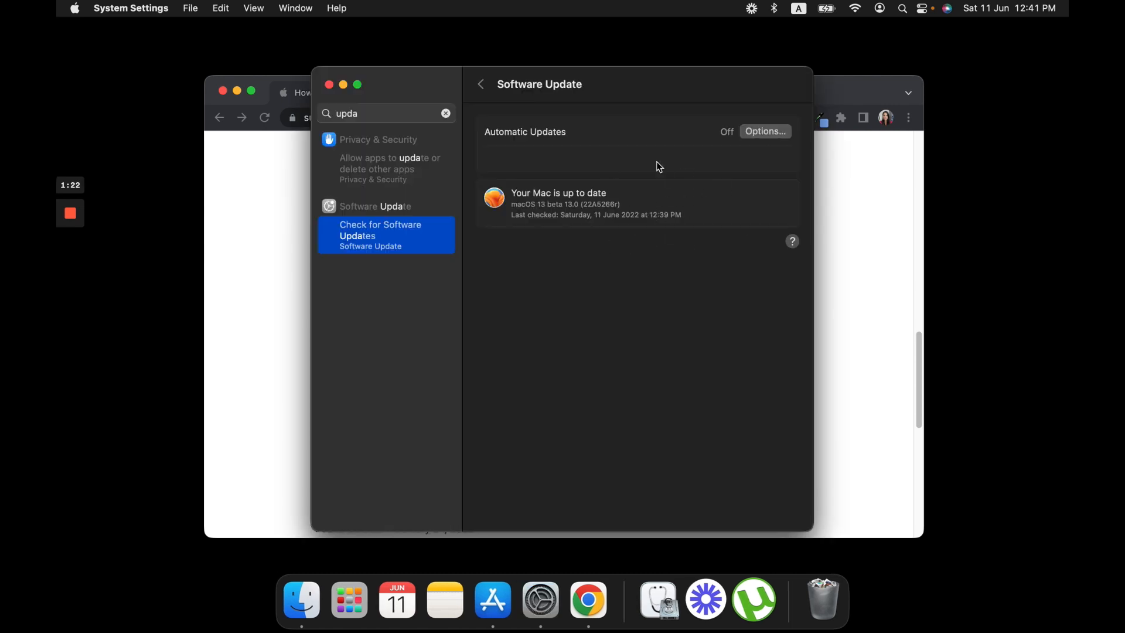
mouse_move(675, 218)
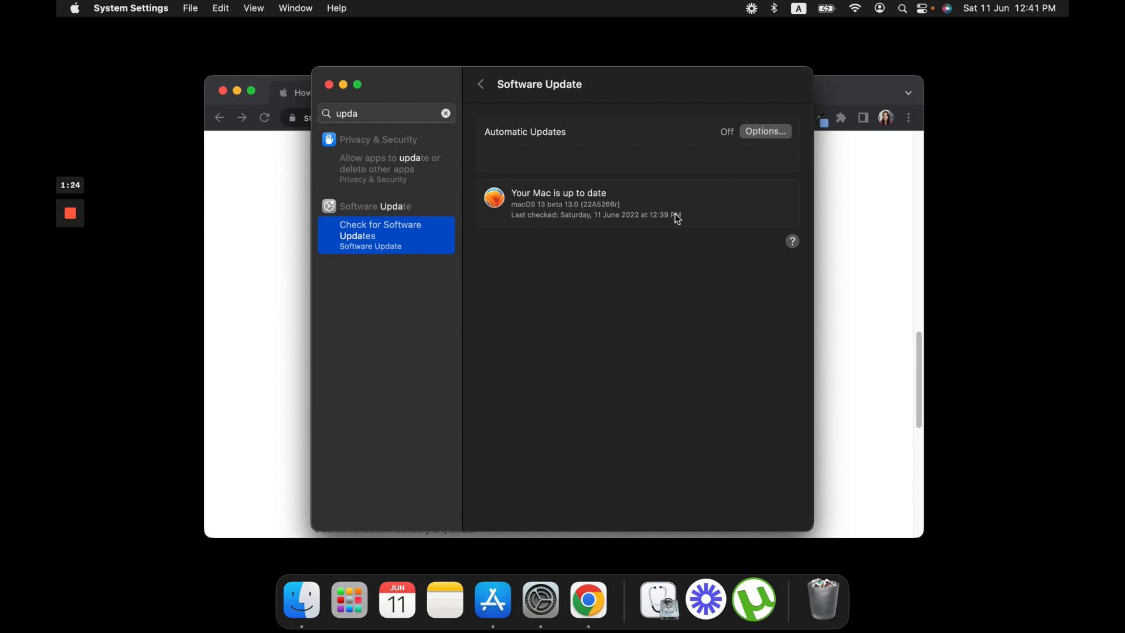
mouse_move(698, 230)
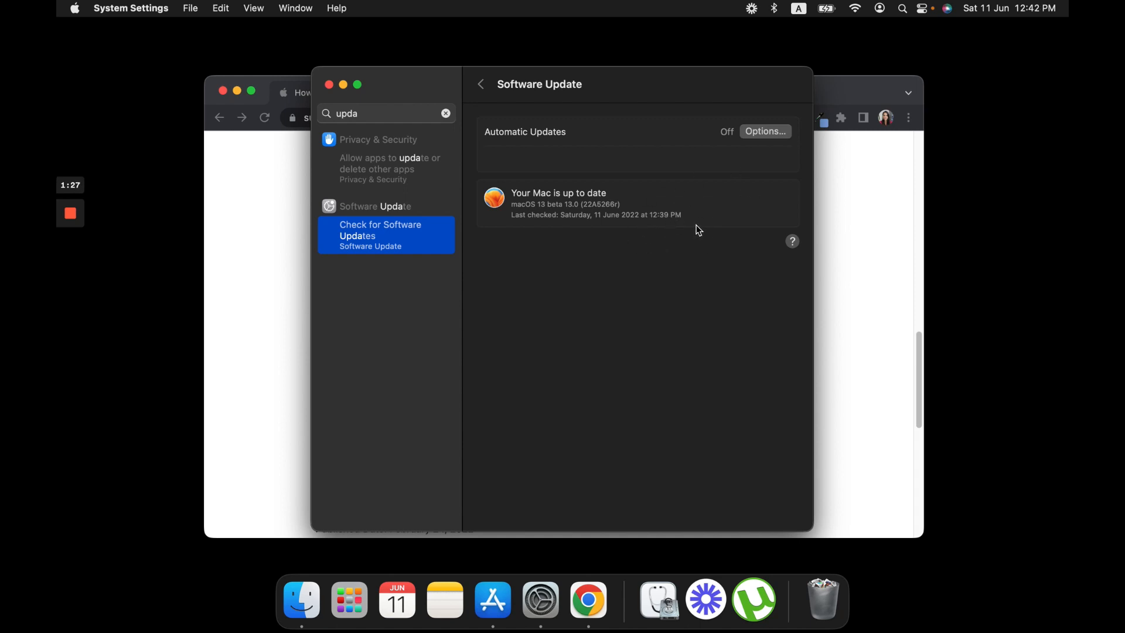
mouse_move(345, 95)
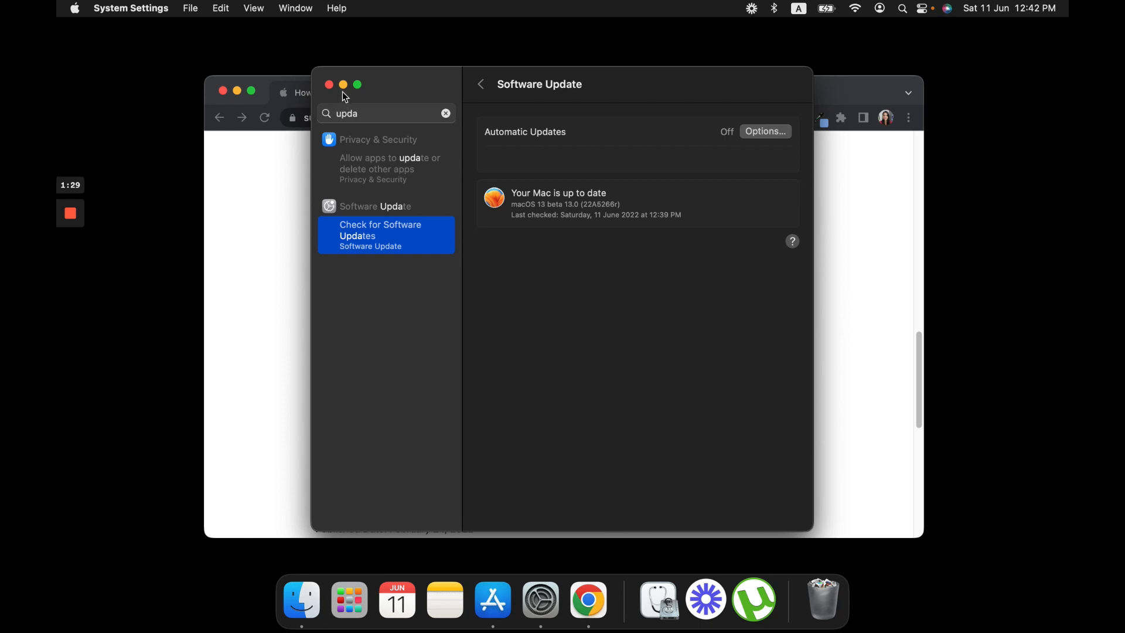
mouse_move(726, 238)
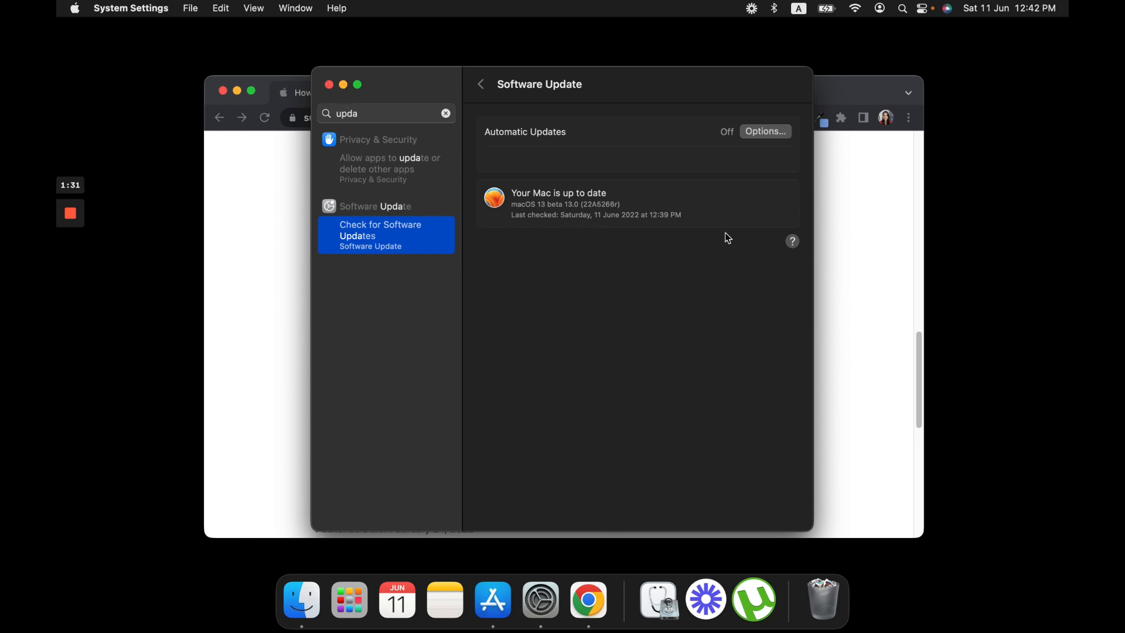
mouse_move(347, 97)
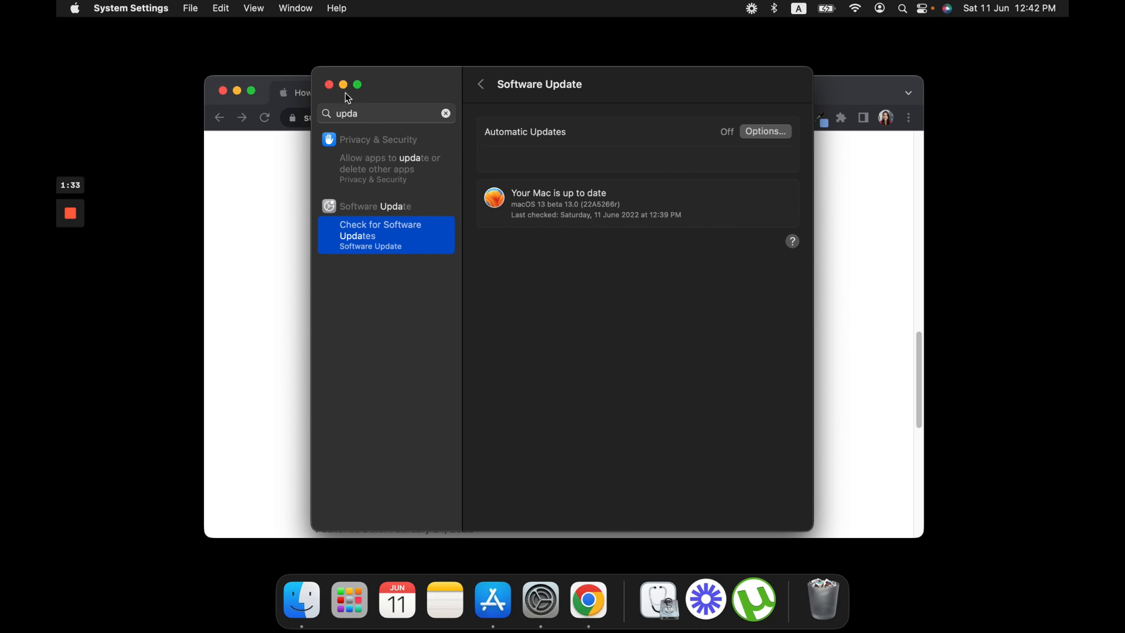
left_click(328, 84)
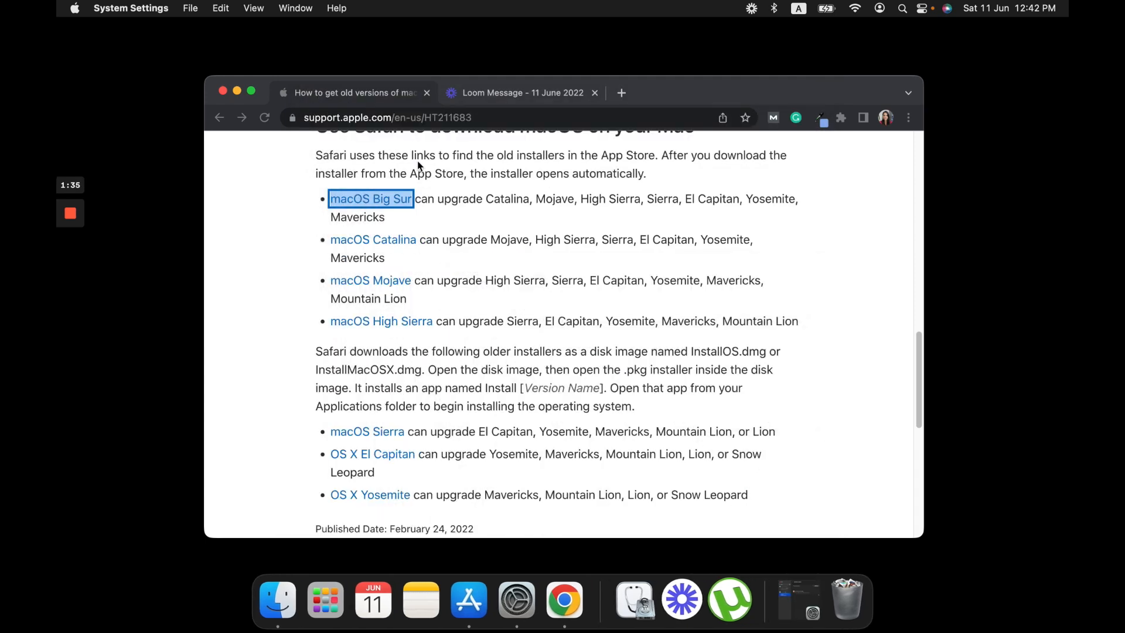
mouse_move(584, 228)
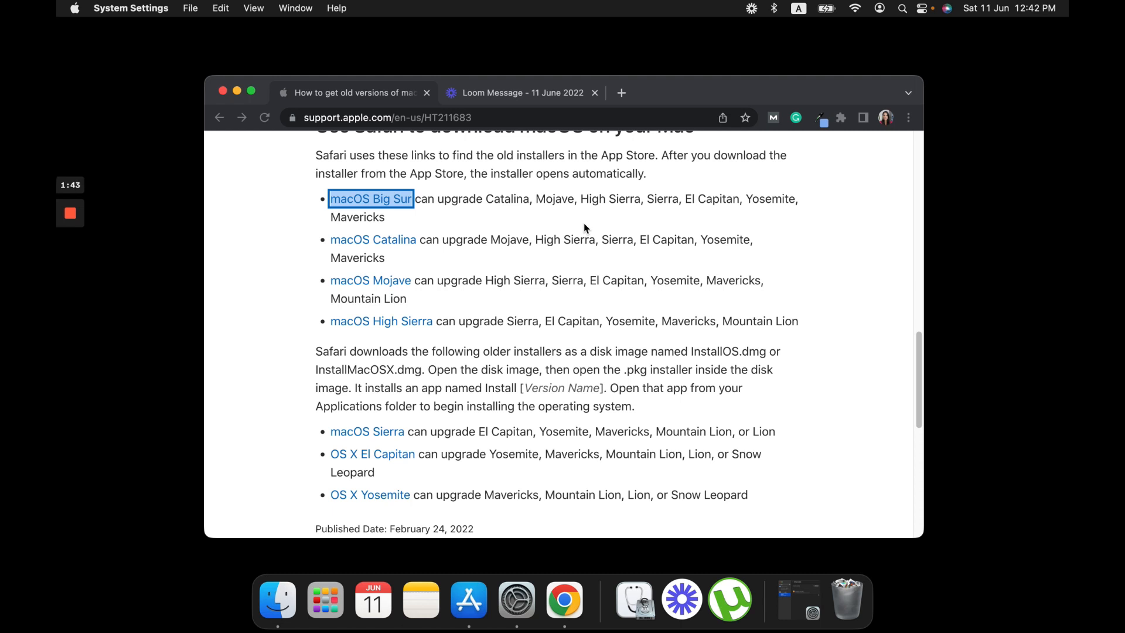
mouse_move(663, 279)
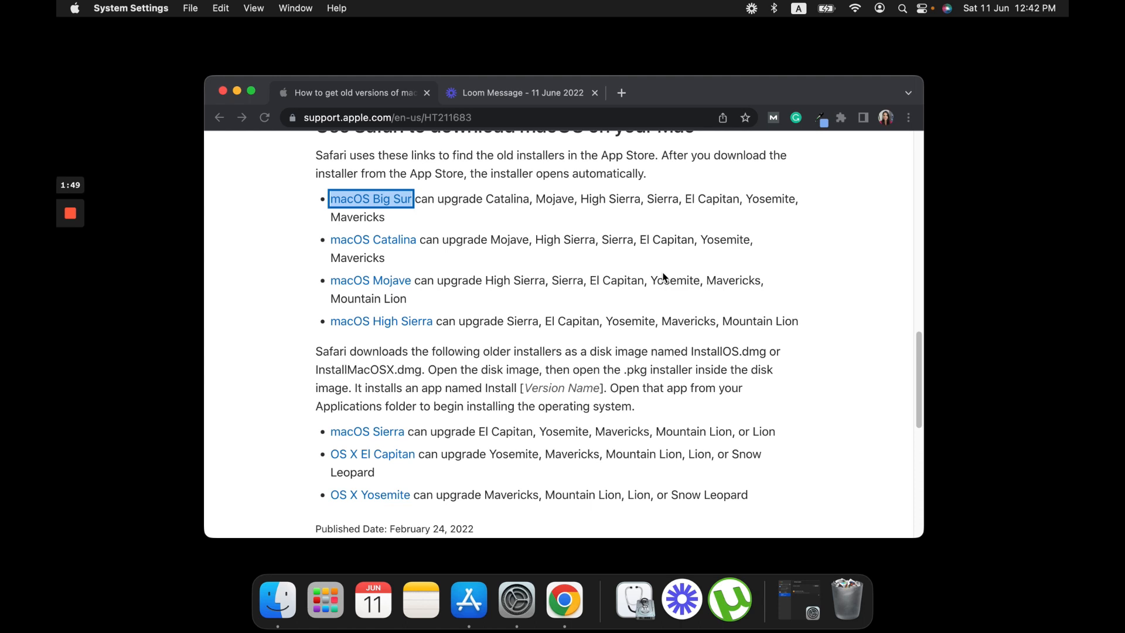
scroll("up", 3)
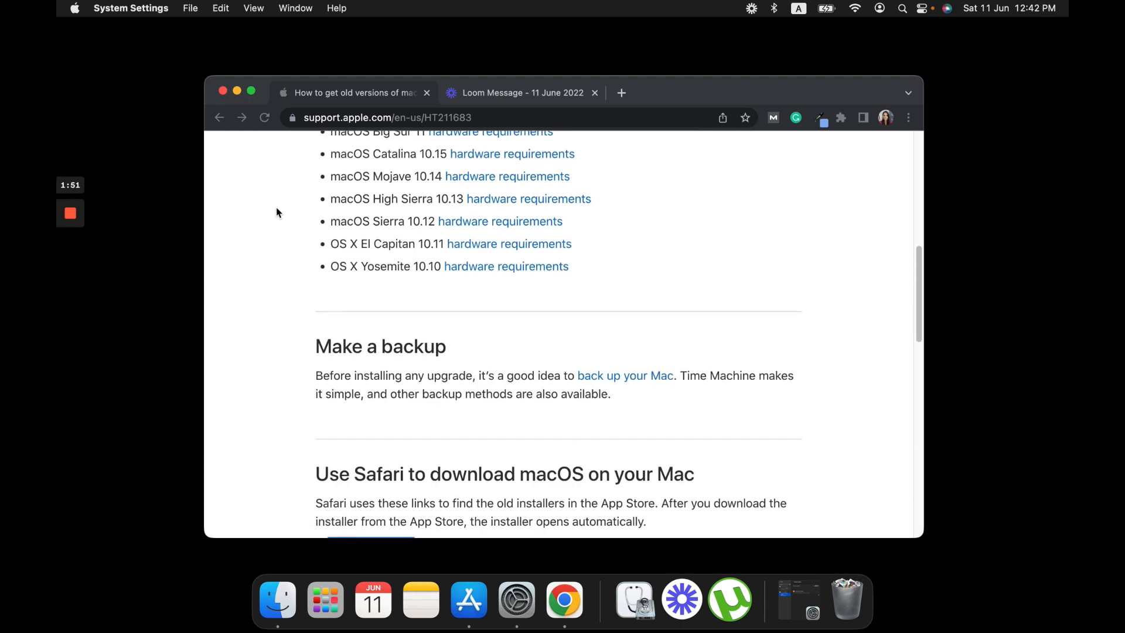